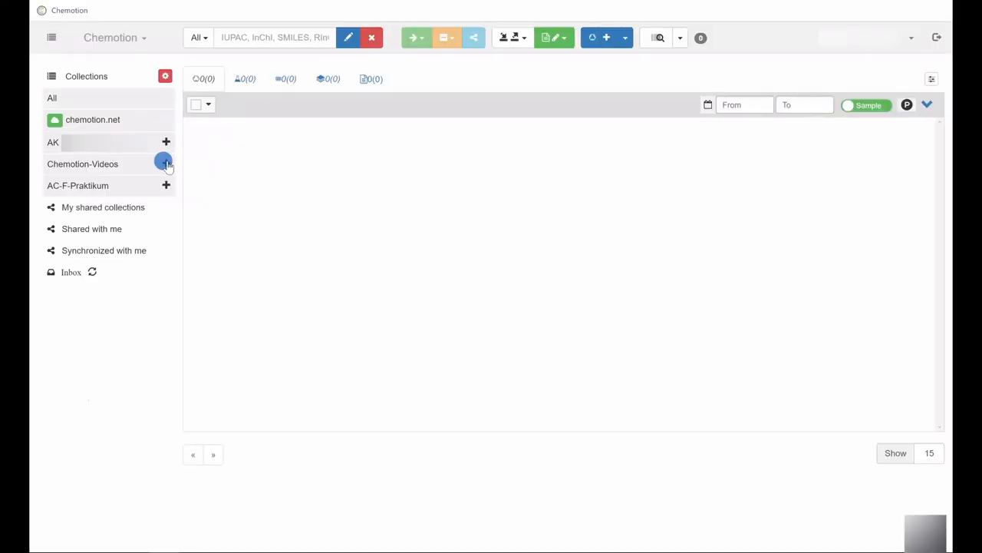
# - Expand the Chemotion-Videos collection to reveal its video subcollections
pyautogui.click(163, 162)
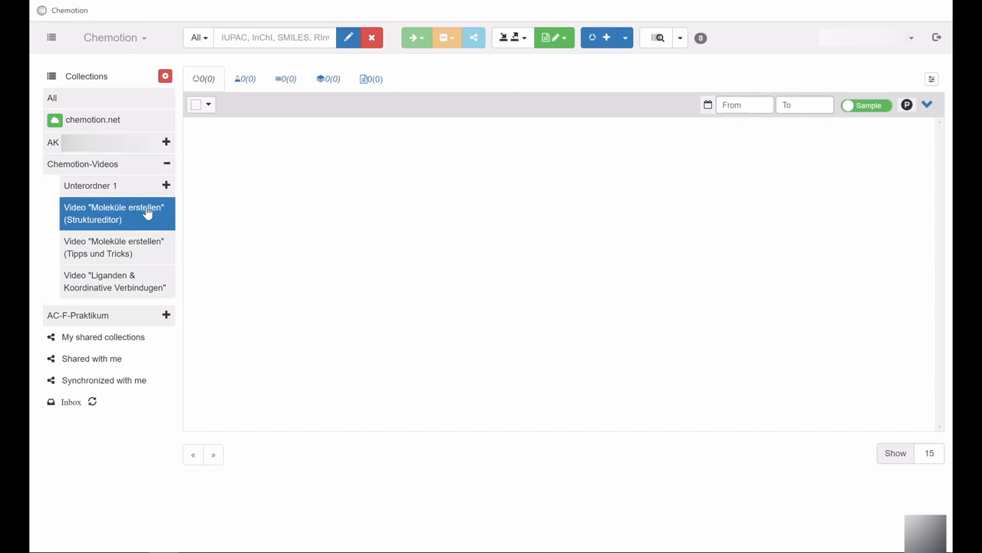
pyautogui.moveTo(514, 165)
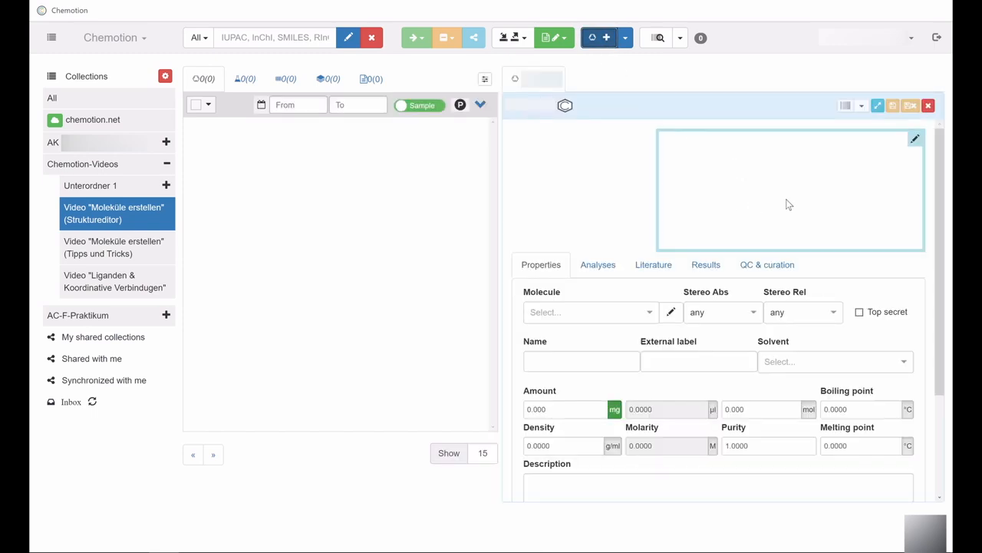
pyautogui.moveTo(629, 184)
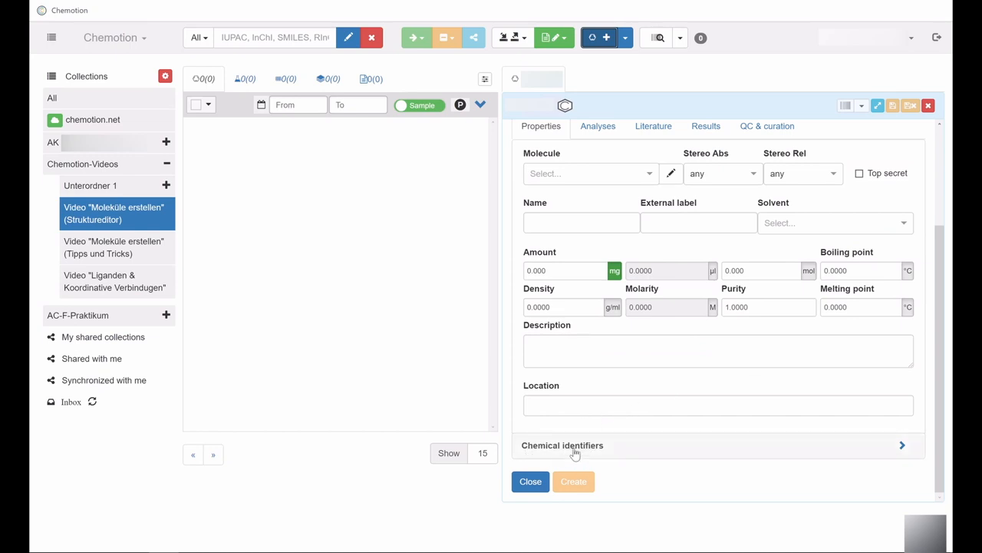
# - Expand the Chemical identifiers section showing InChI, Canonical Smiles, Molfile and CAS
pyautogui.click(562, 445)
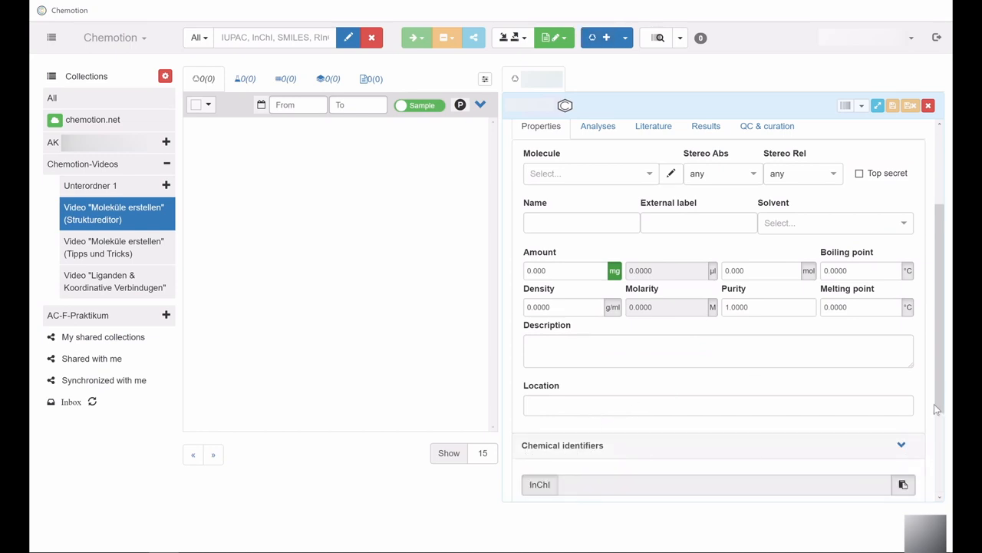
pyautogui.scroll(-3)
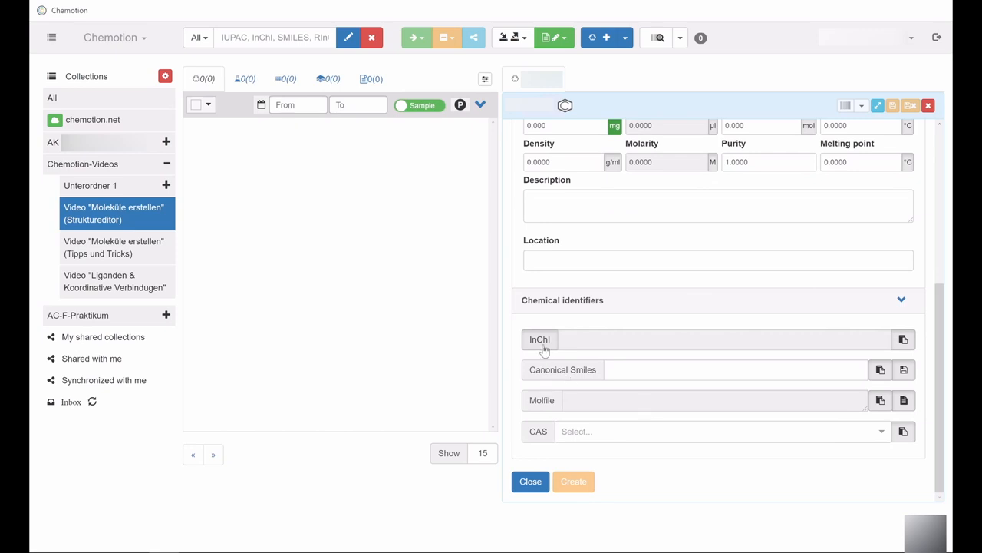
pyautogui.moveTo(537, 382)
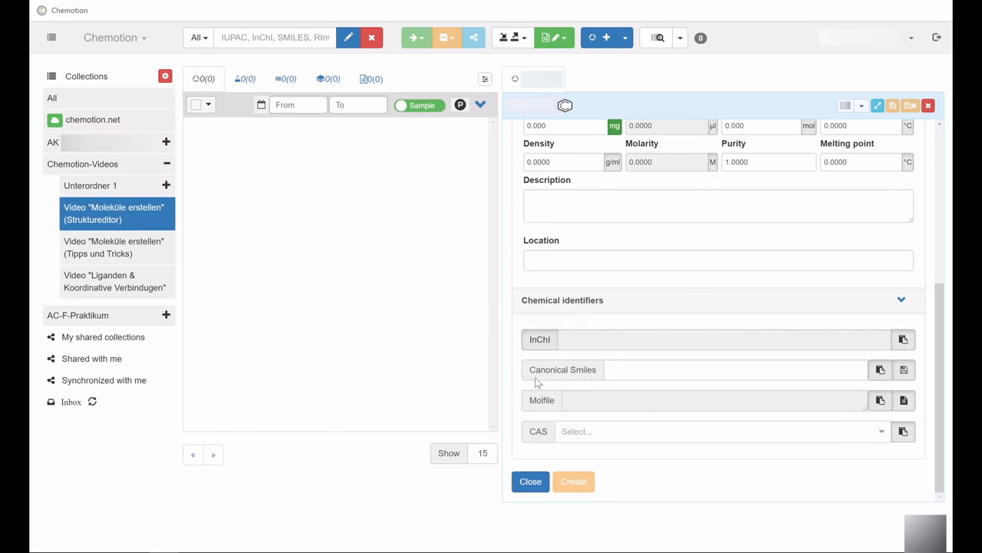
pyautogui.moveTo(869, 346)
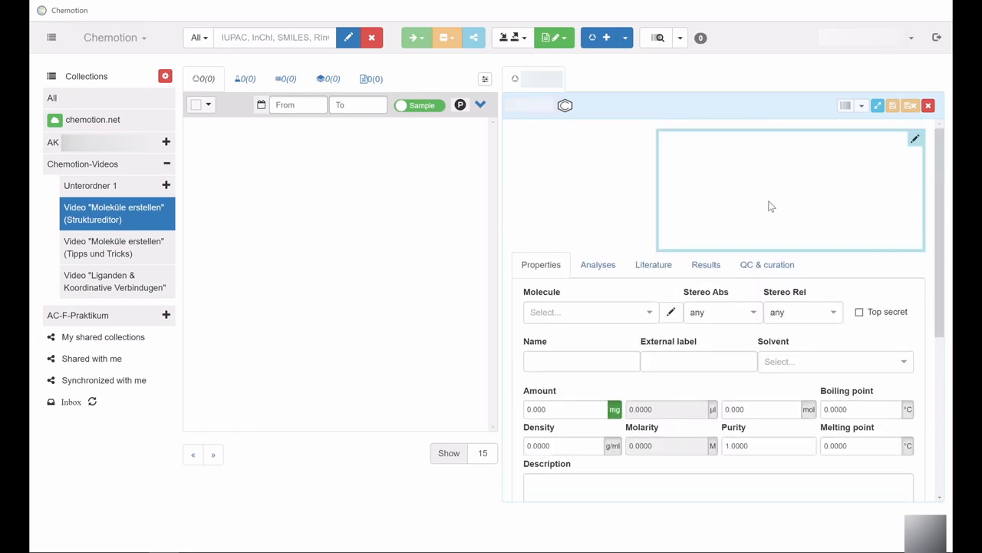
pyautogui.moveTo(587, 175)
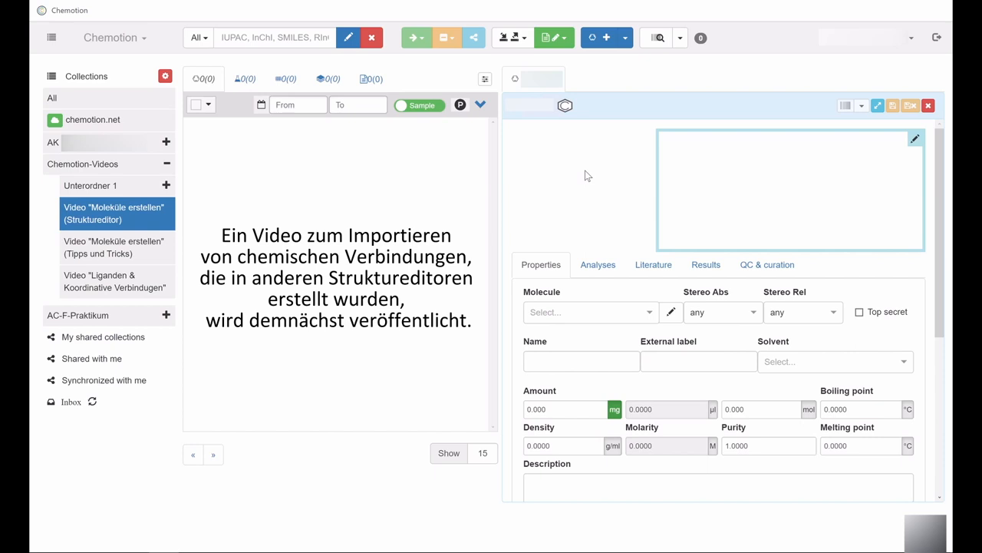
# - Close the unsaved new sample form without creating it
pyautogui.click(927, 105)
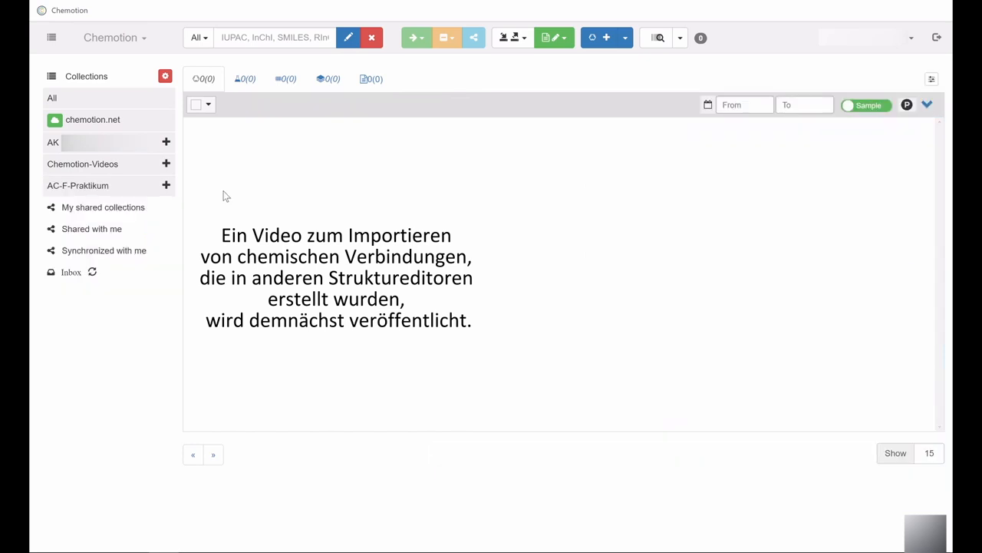
pyautogui.moveTo(59, 161)
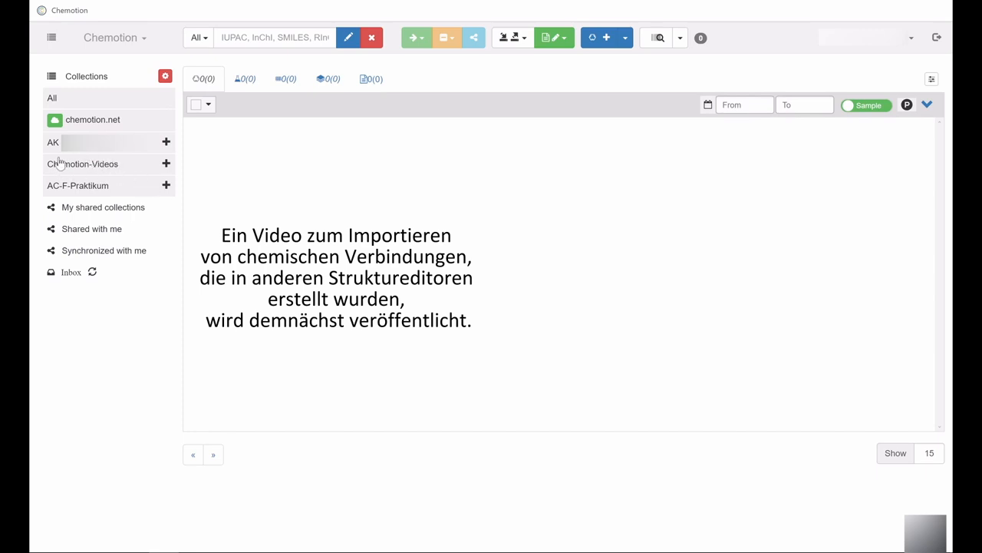
# - Select the Struktureditor subcollection under Chemotion-Videos and create a new empty sample
pyautogui.click(83, 162)
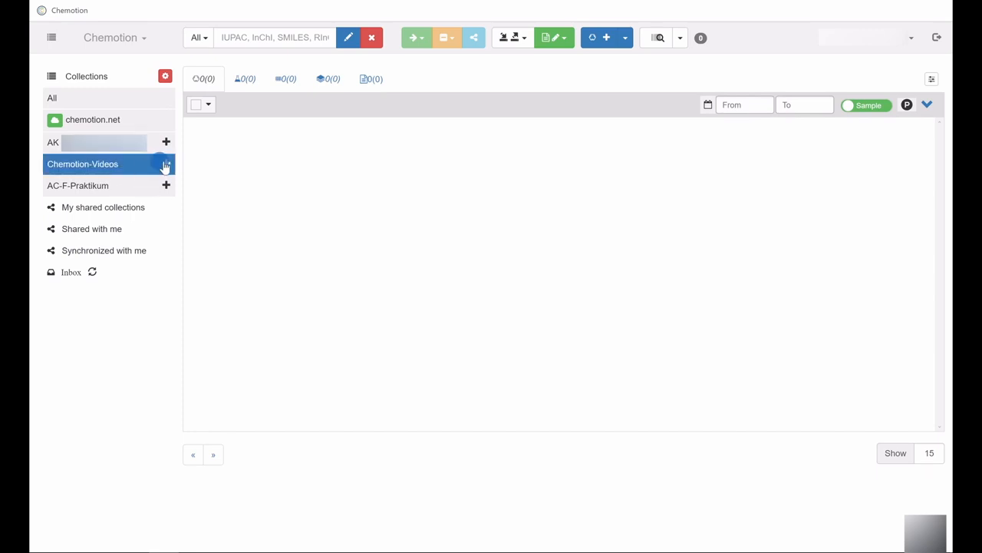
pyautogui.click(165, 163)
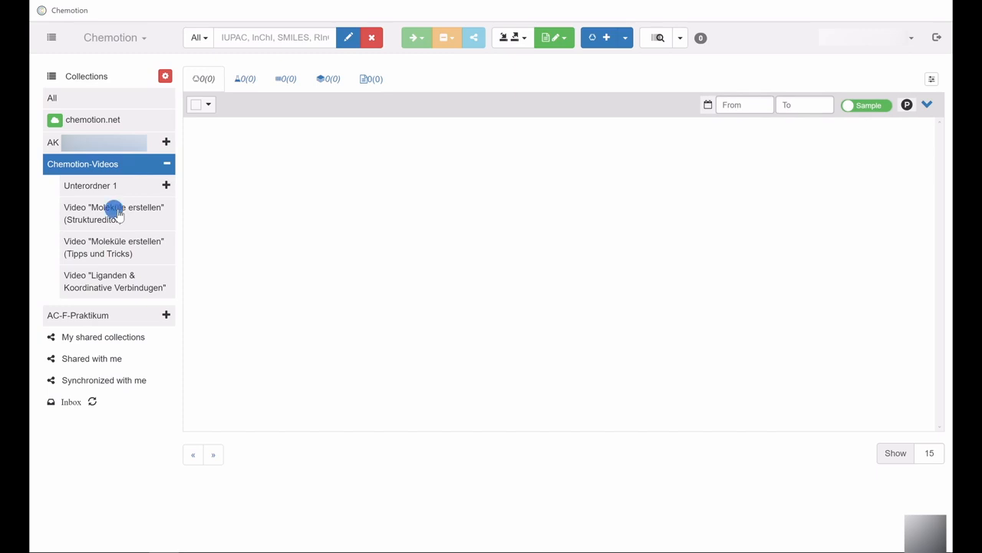
pyautogui.click(114, 212)
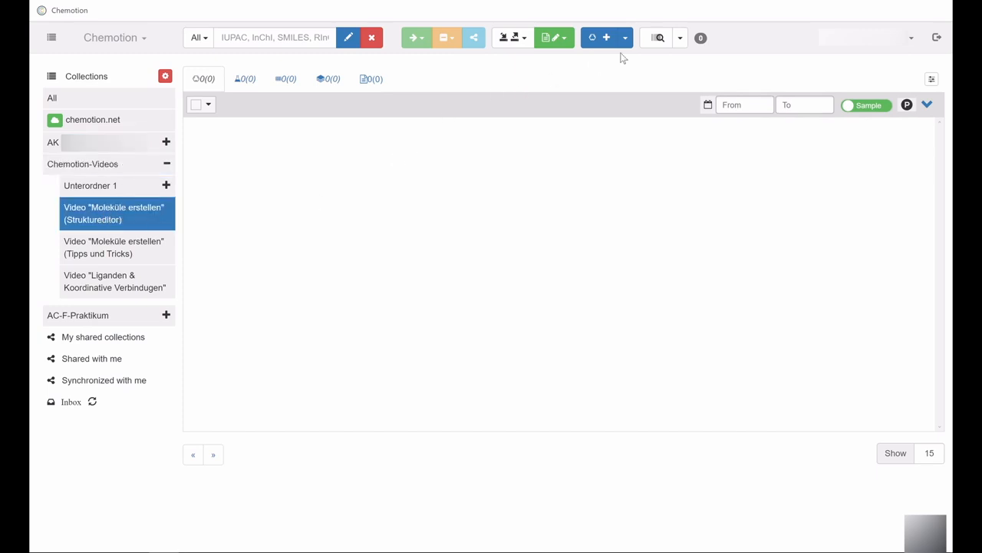
pyautogui.click(624, 36)
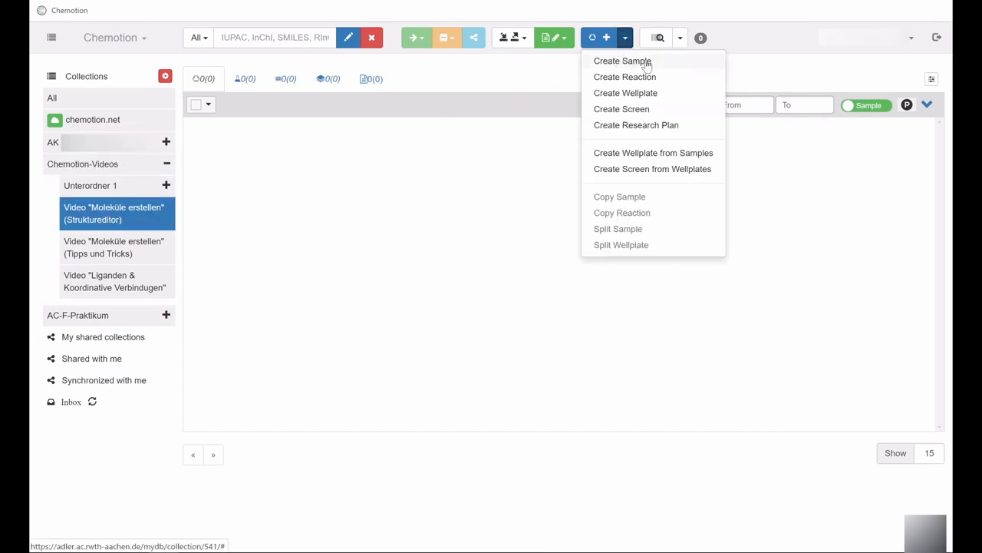
pyautogui.click(624, 62)
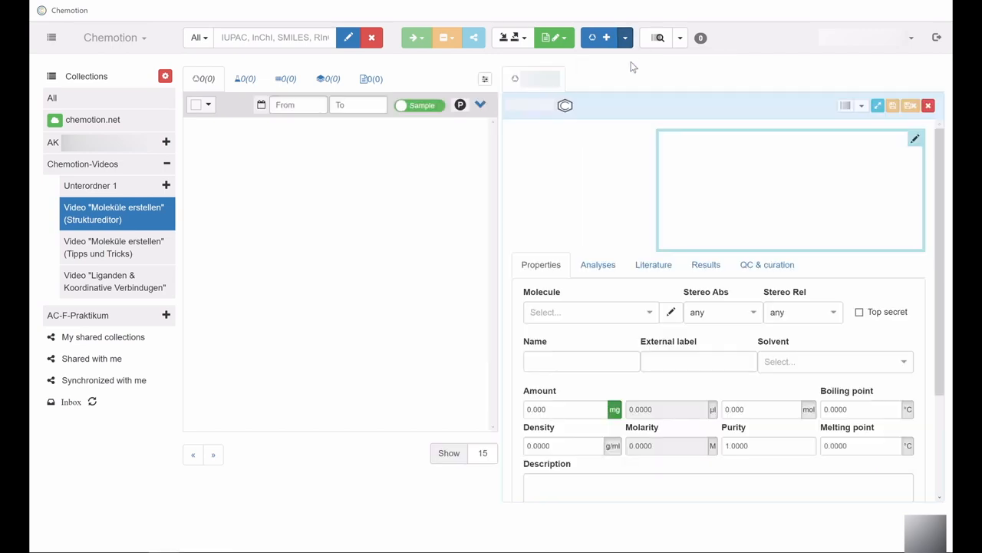
pyautogui.moveTo(640, 182)
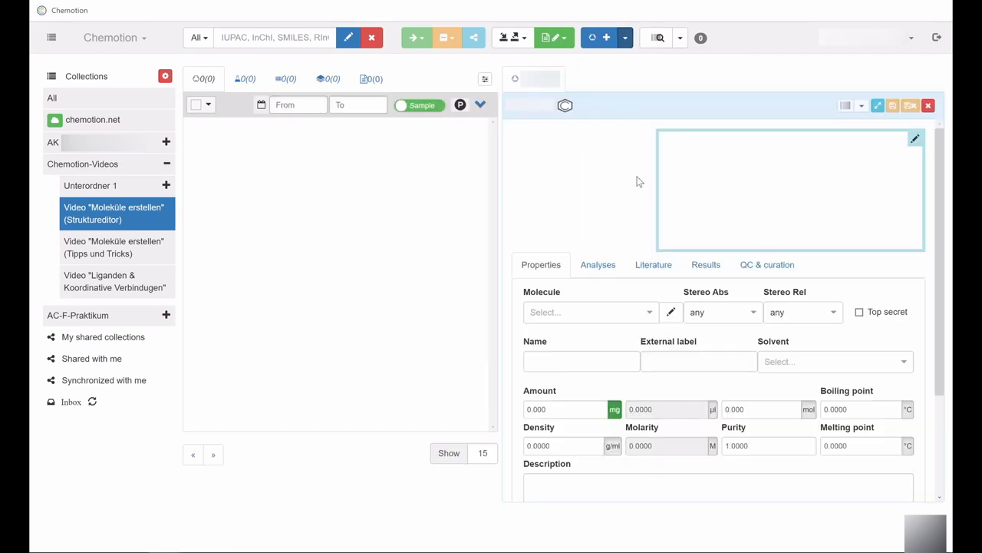
pyautogui.moveTo(909, 234)
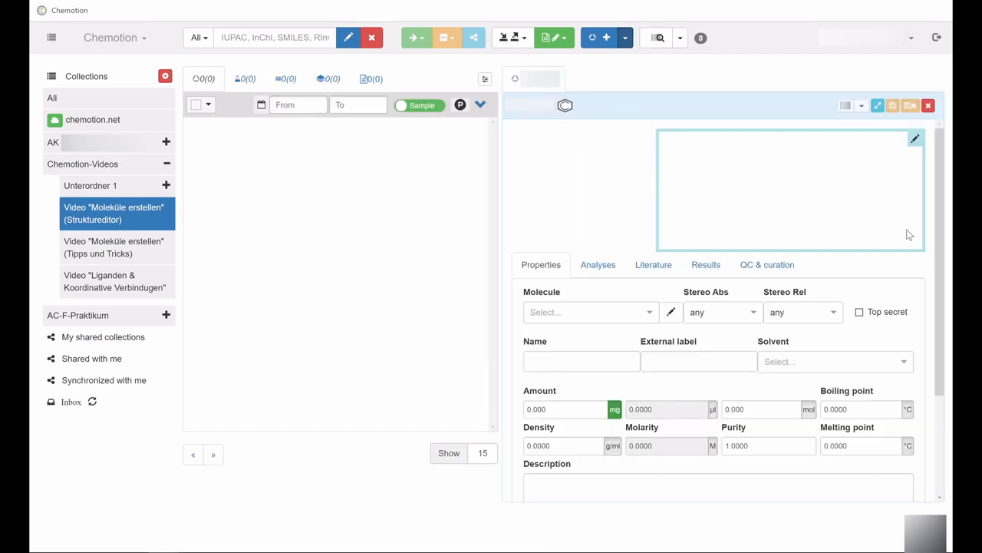
pyautogui.scroll(-3)
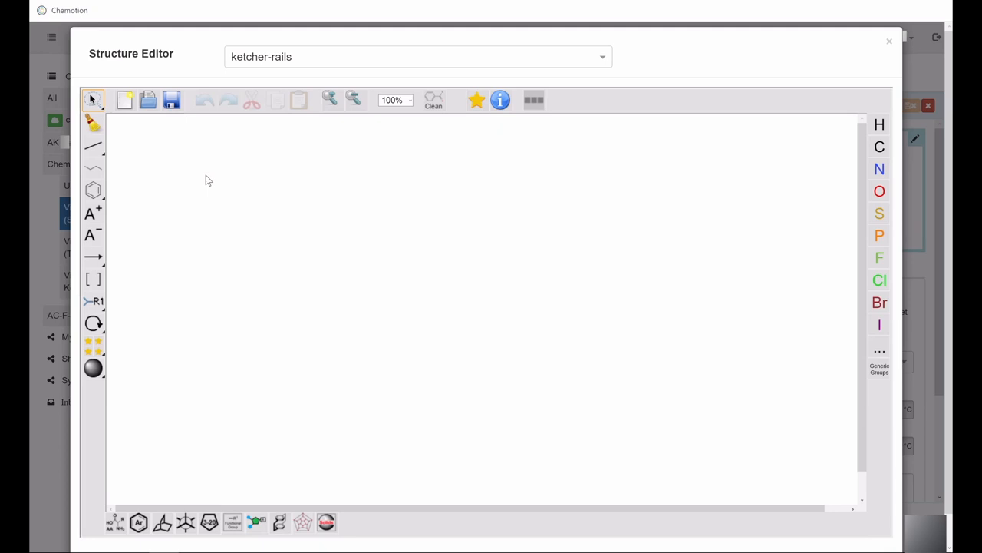
pyautogui.moveTo(299, 132)
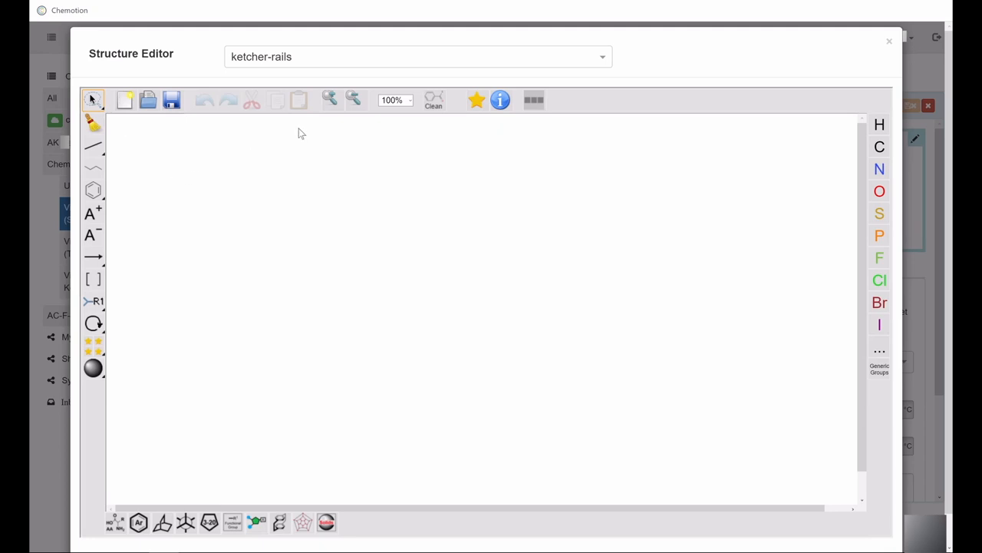
# - Expand the selection tool flyout listing lasso, rectangle and fragment selection
pyautogui.click(92, 99)
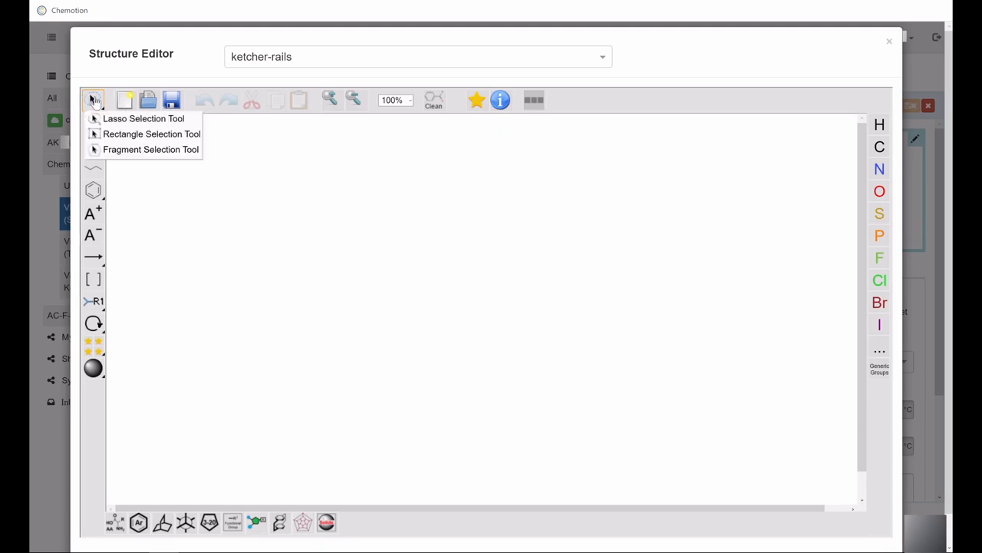
pyautogui.moveTo(151, 149)
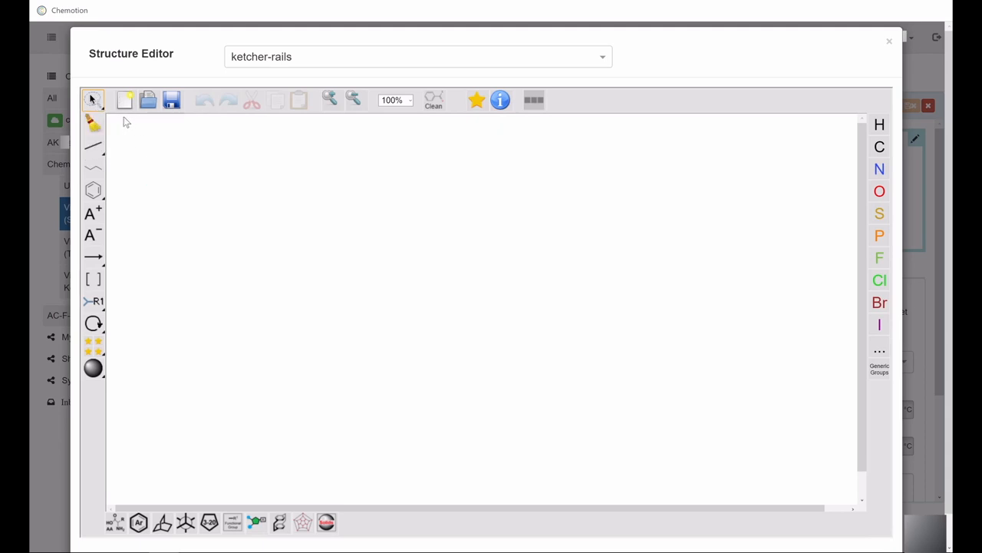
pyautogui.moveTo(152, 121)
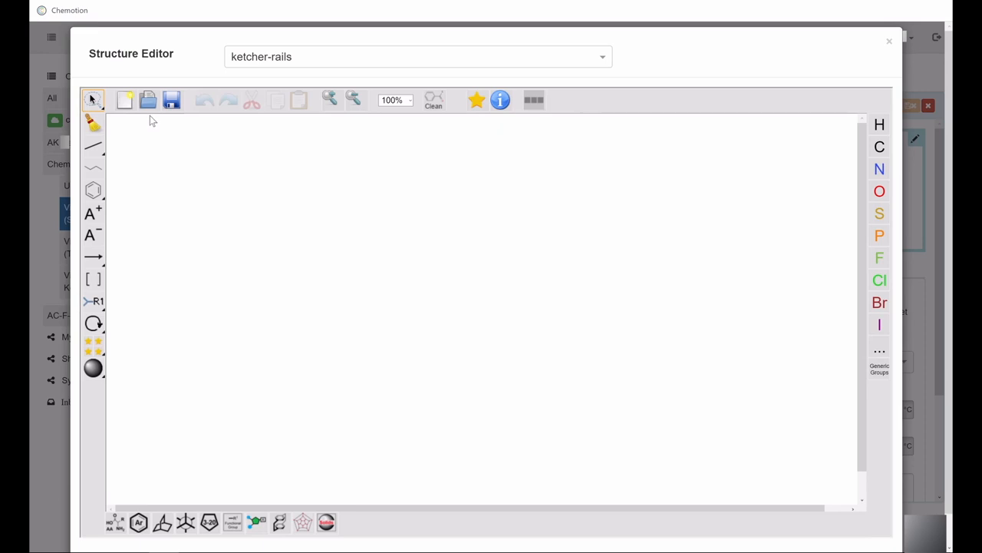
pyautogui.click(148, 101)
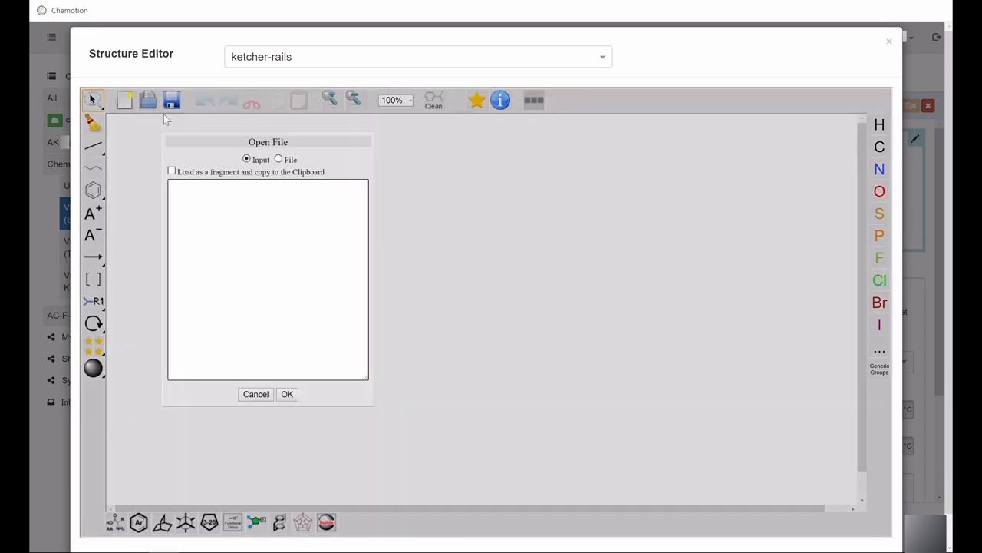
pyautogui.moveTo(248, 379)
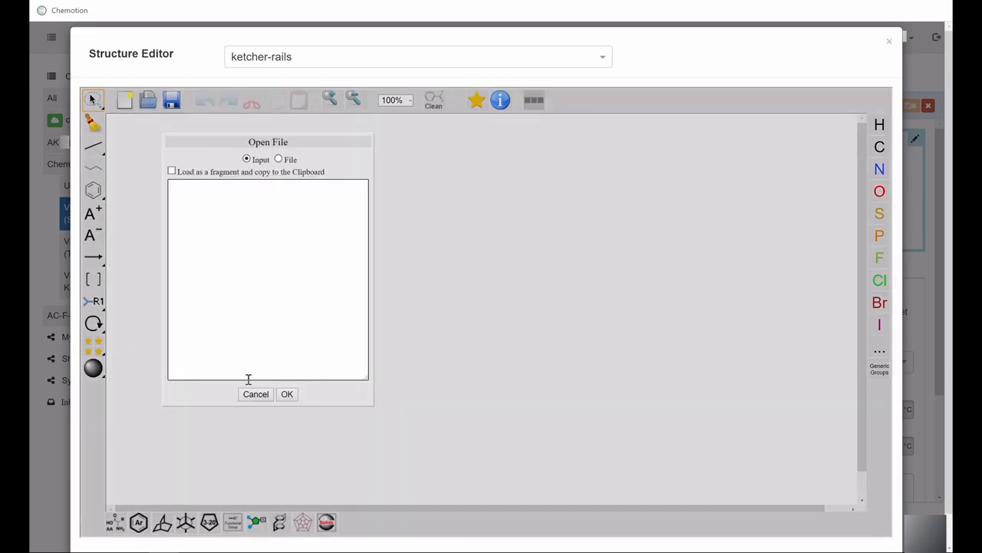
pyautogui.click(255, 393)
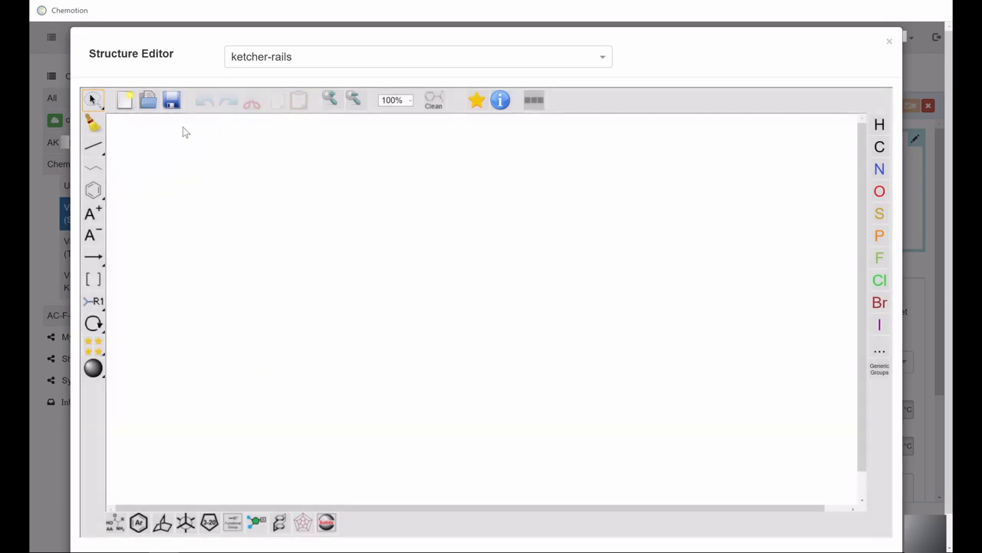
pyautogui.moveTo(178, 132)
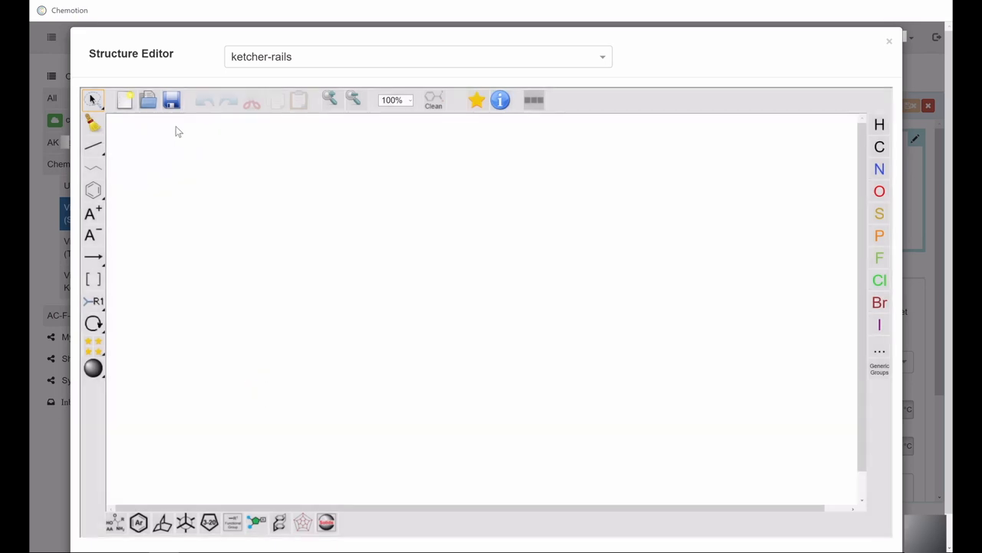
pyautogui.moveTo(172, 129)
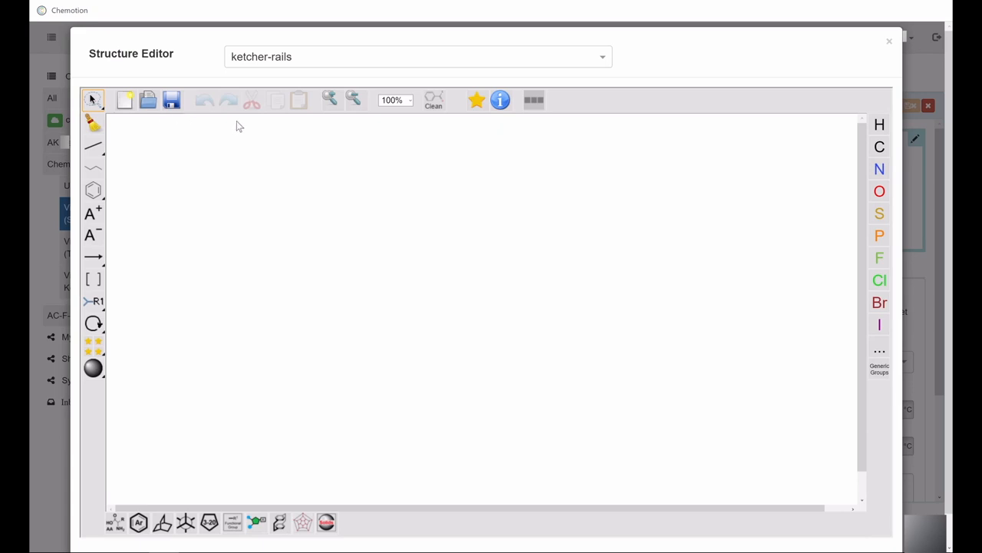
pyautogui.moveTo(206, 124)
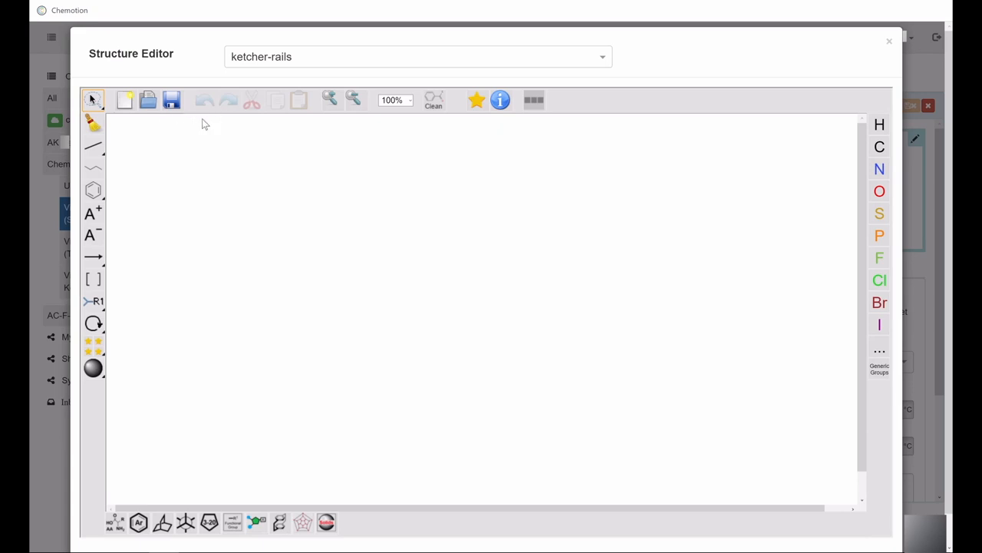
pyautogui.moveTo(282, 123)
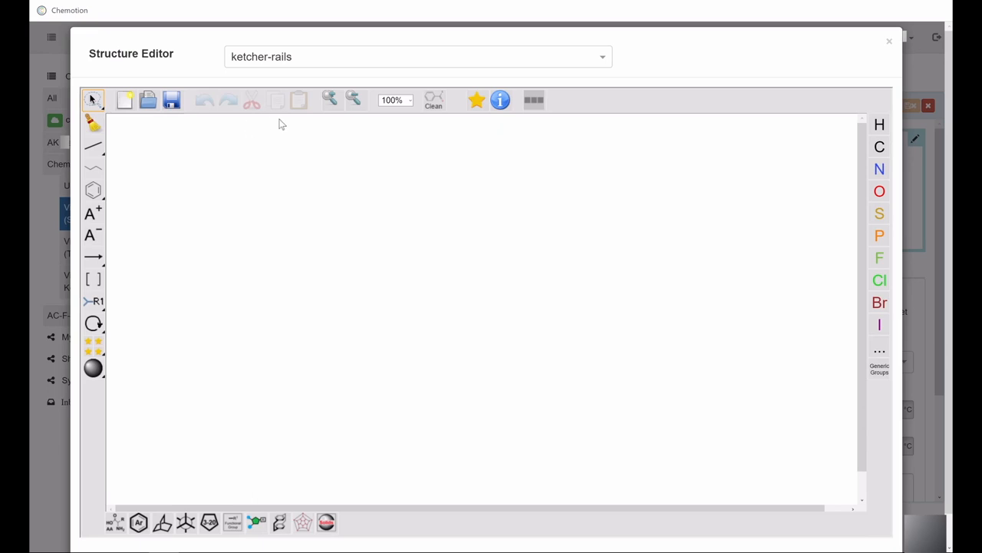
pyautogui.moveTo(313, 123)
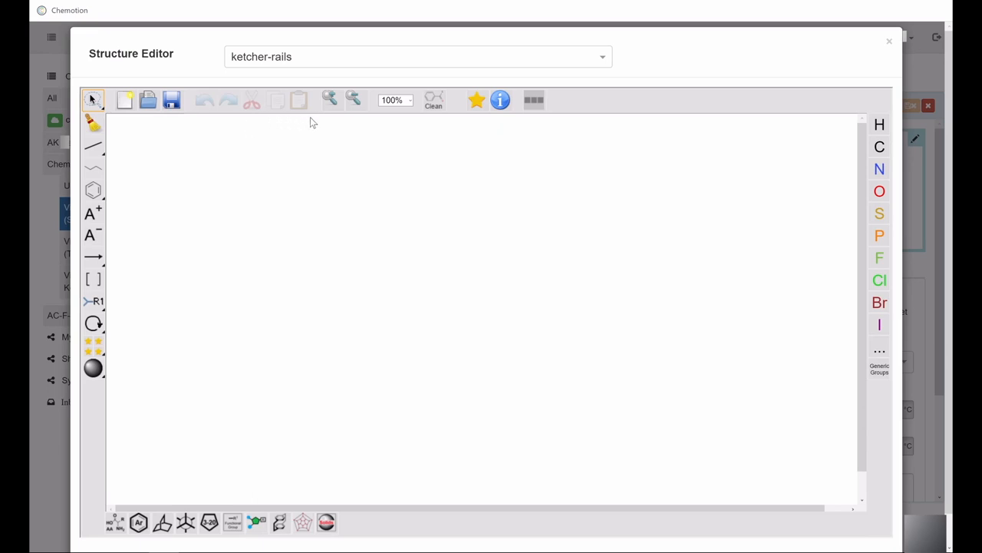
pyautogui.click(329, 100)
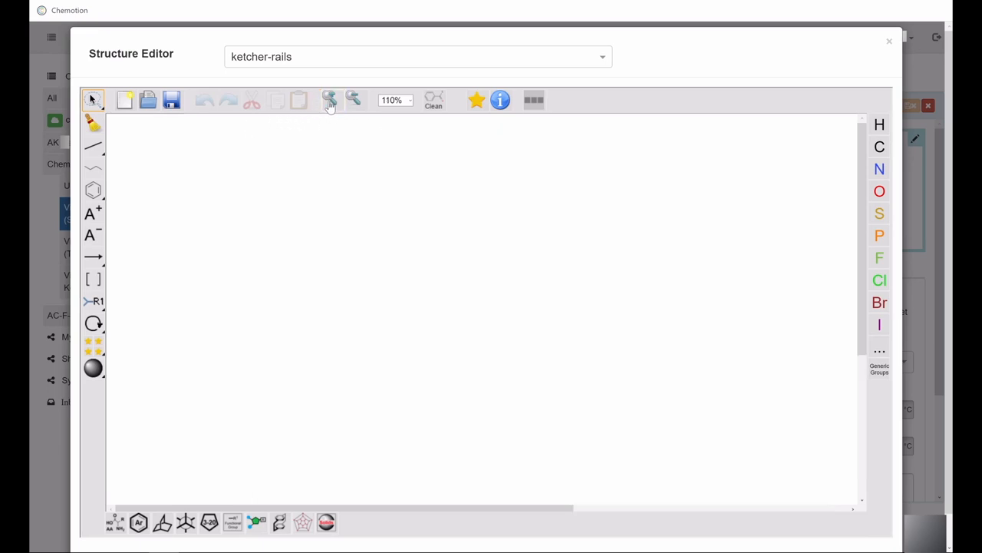
pyautogui.click(353, 100)
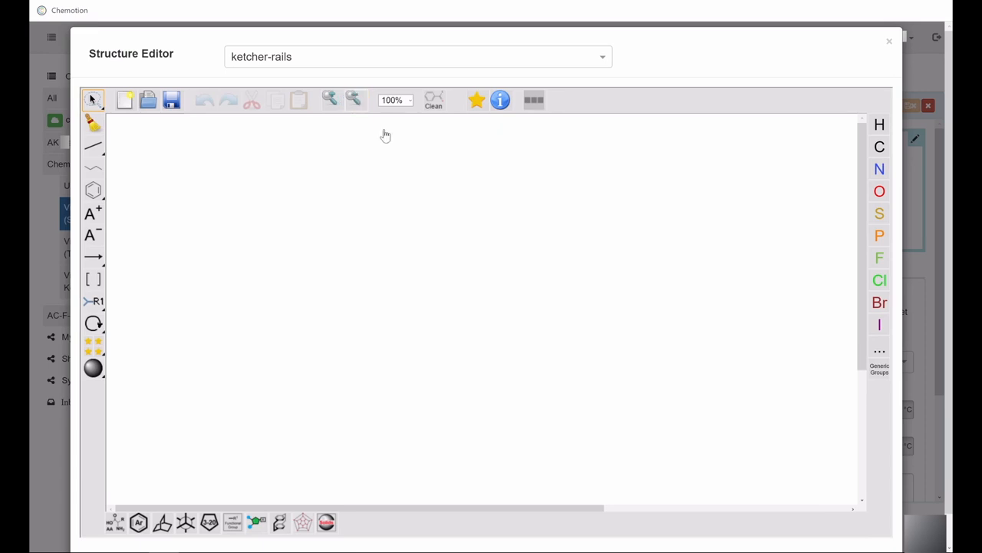
pyautogui.moveTo(460, 224)
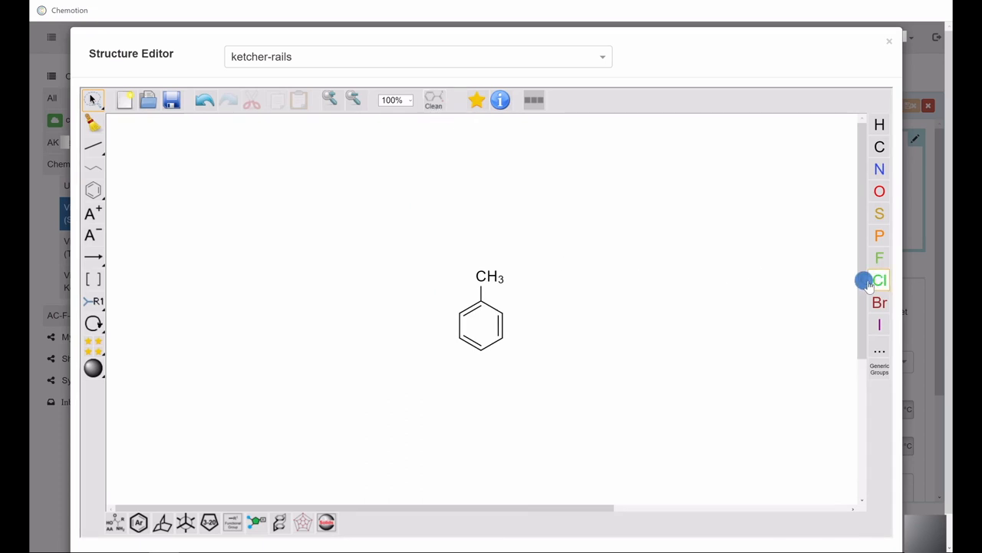
# - Choose chlorine (Cl) in the element panel as the atom to place
pyautogui.click(880, 279)
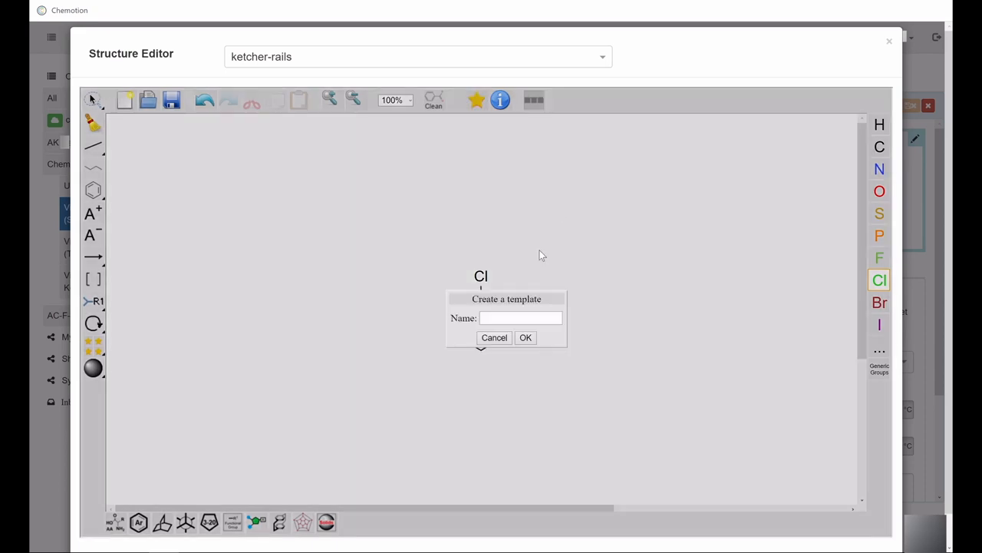
# - Save chlorobenzene as a template named 'Chlorbenzol' and stamp a copy on the canvas
pyautogui.write('Cl')
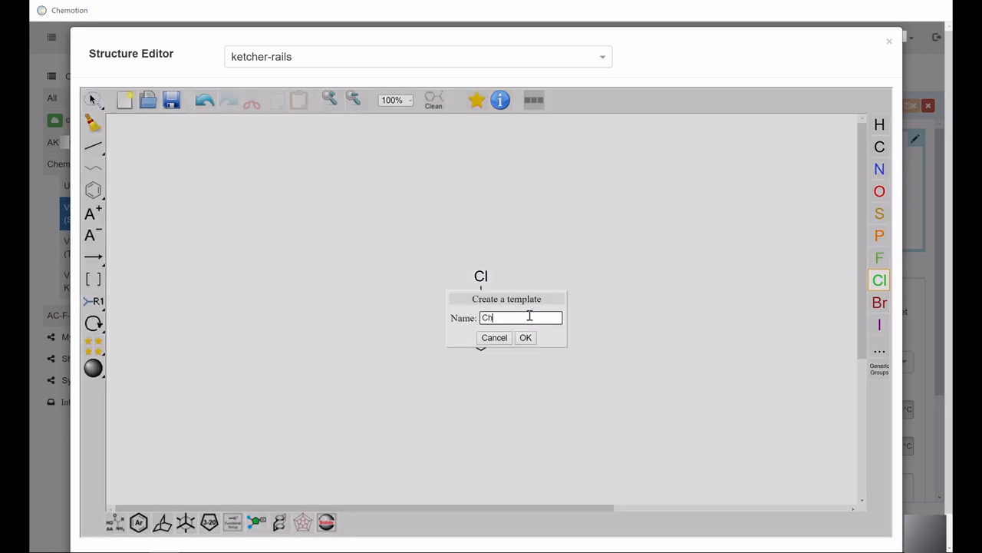
pyautogui.write('hlorbenzol')
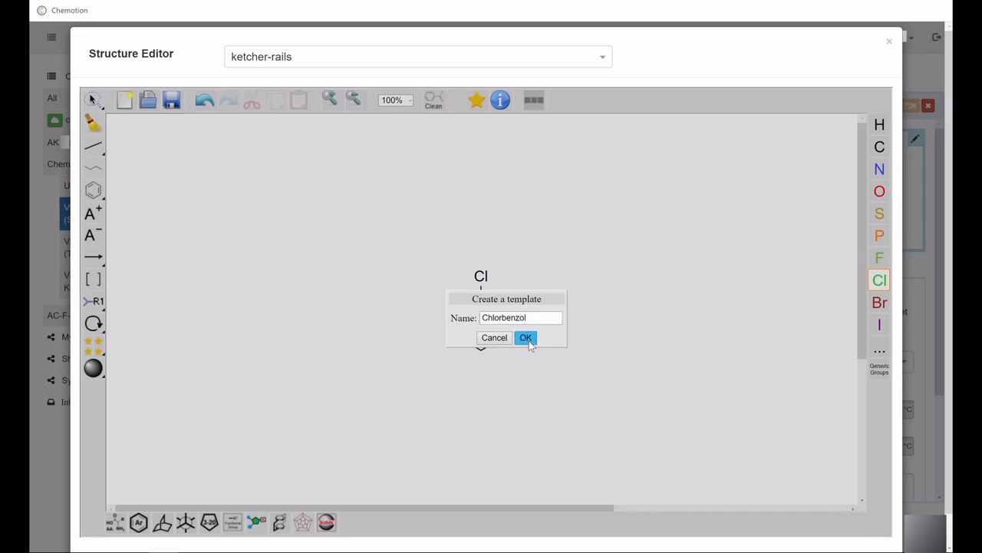
pyautogui.click(525, 337)
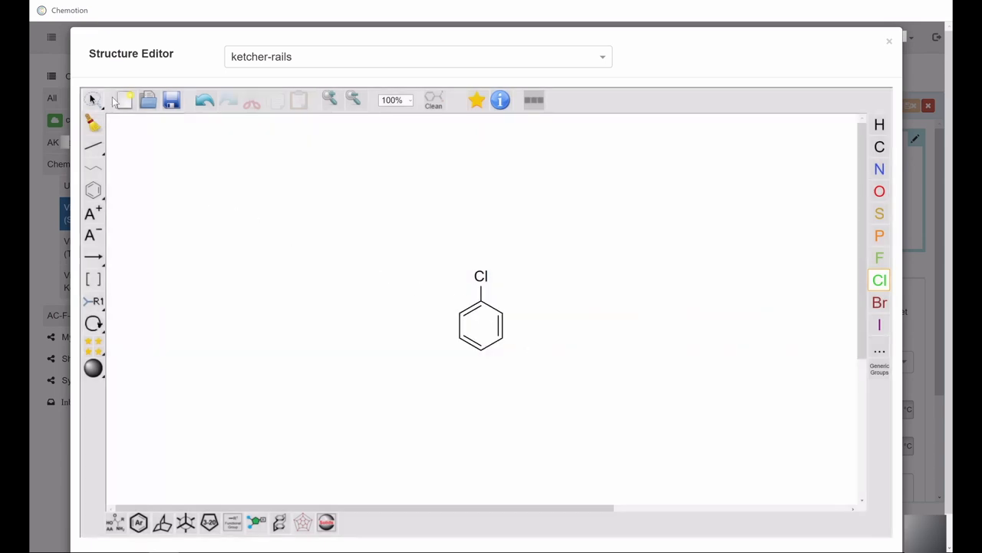
pyautogui.click(124, 100)
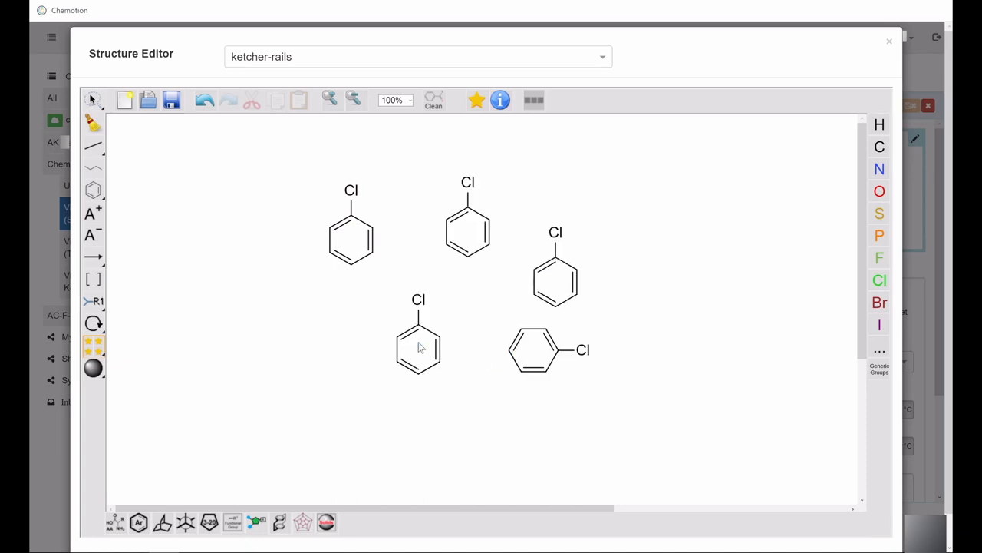
pyautogui.moveTo(120, 109)
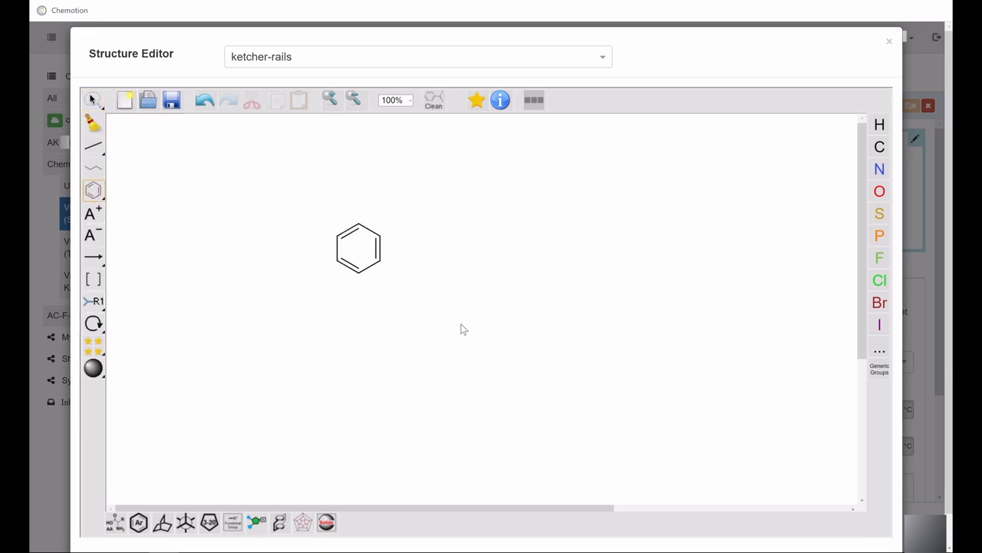
# - Open the amino-acid chain builder, keep Normal sequence direction, and confirm it empty
pyautogui.click(501, 99)
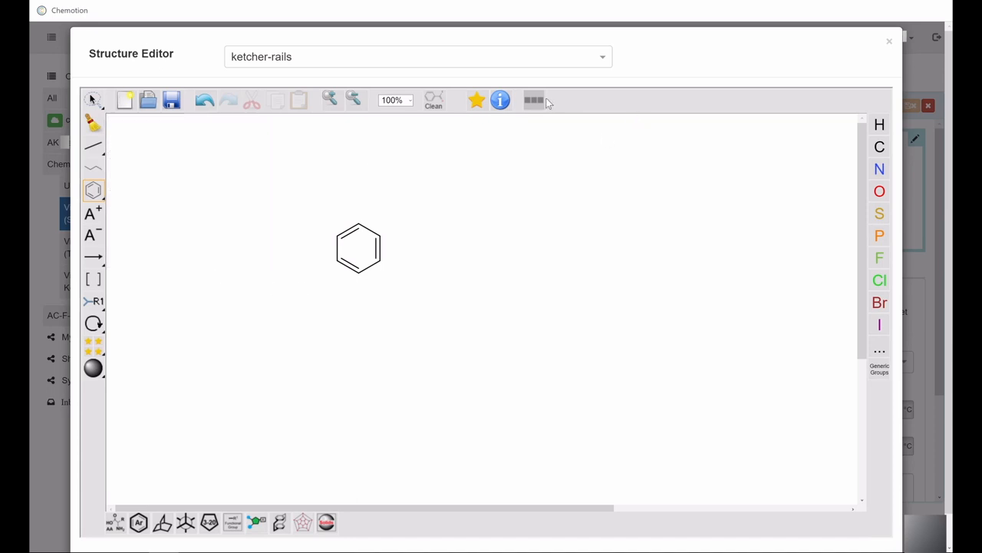
pyautogui.click(534, 100)
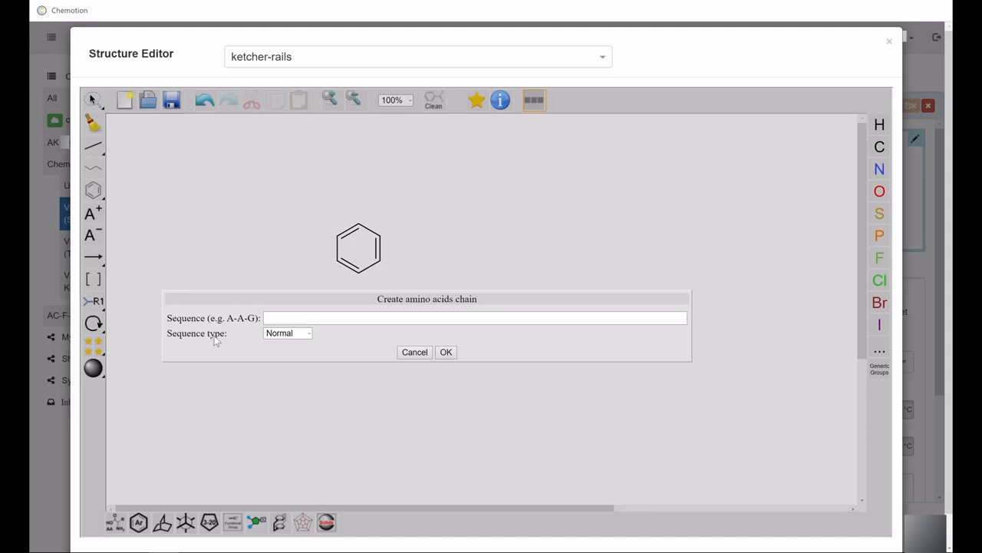
pyautogui.click(288, 331)
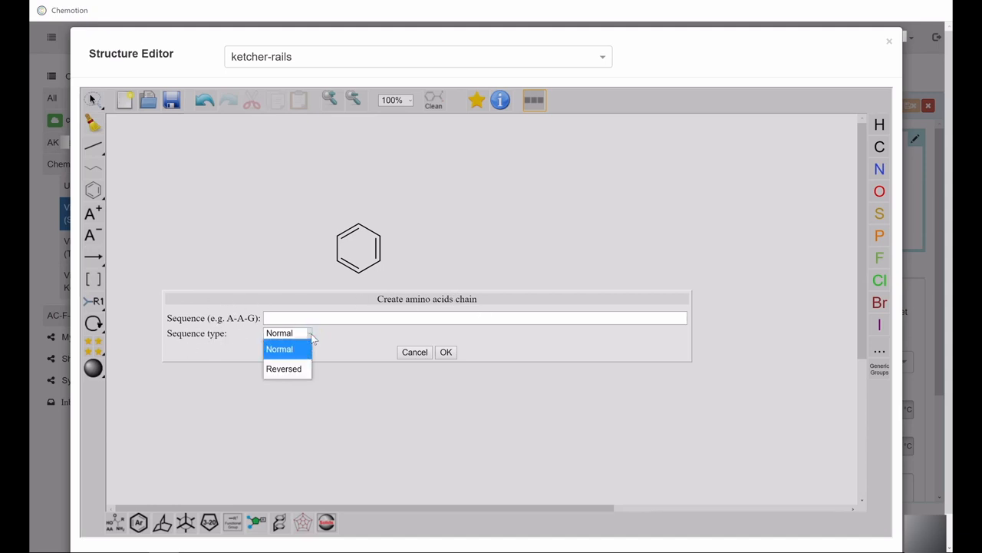
pyautogui.click(279, 348)
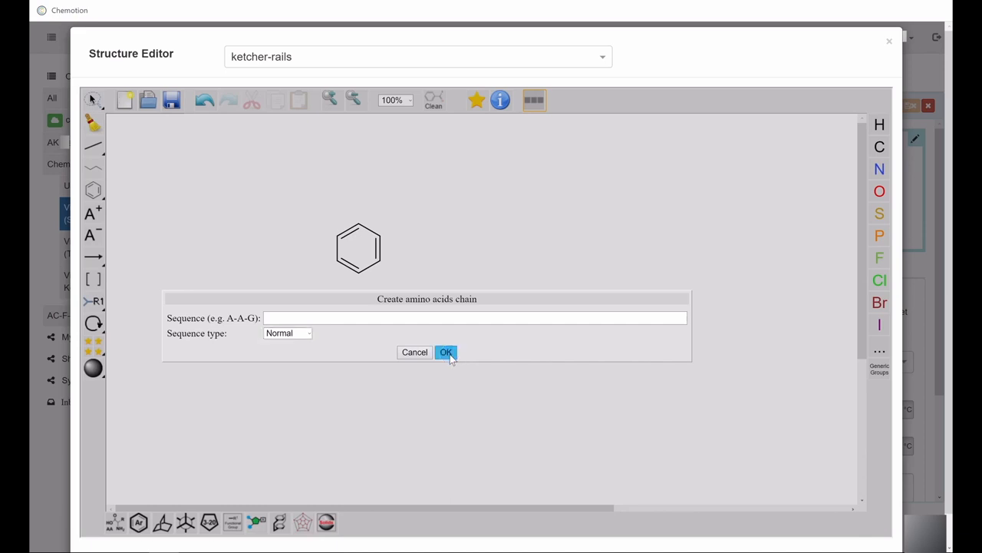
pyautogui.click(445, 352)
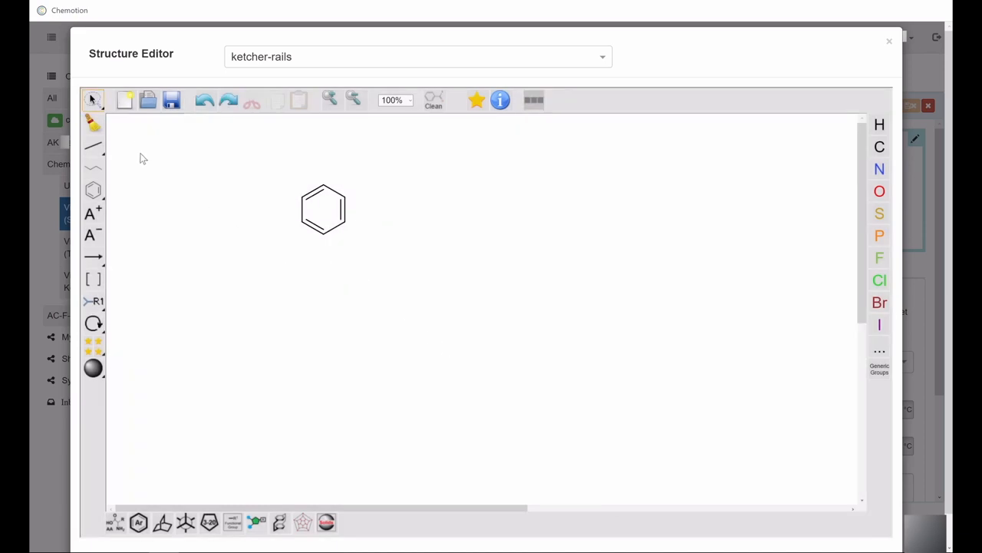
# - Sketch butadiene with the bond tool, removing the end carbon, and show the bond types
pyautogui.click(92, 123)
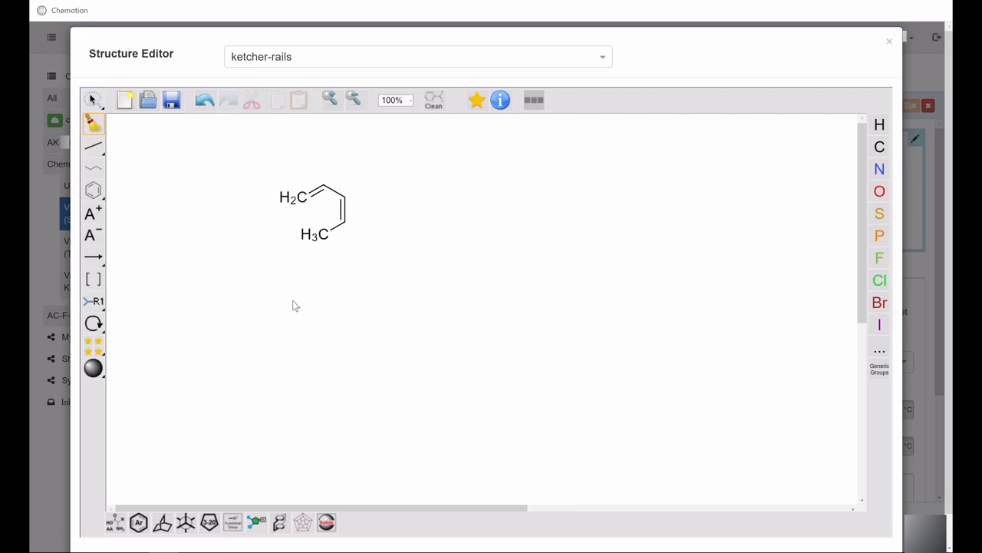
pyautogui.click(322, 233)
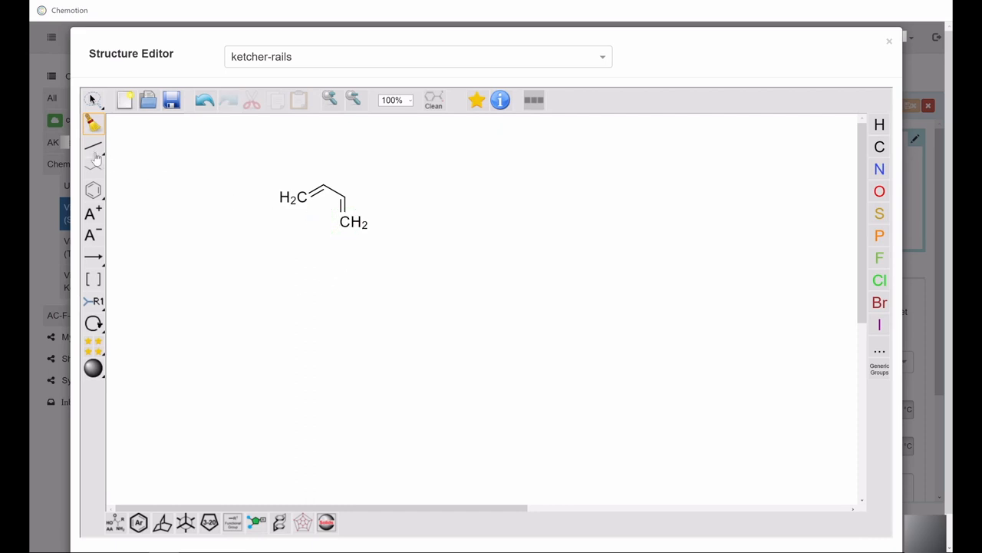
pyautogui.click(93, 148)
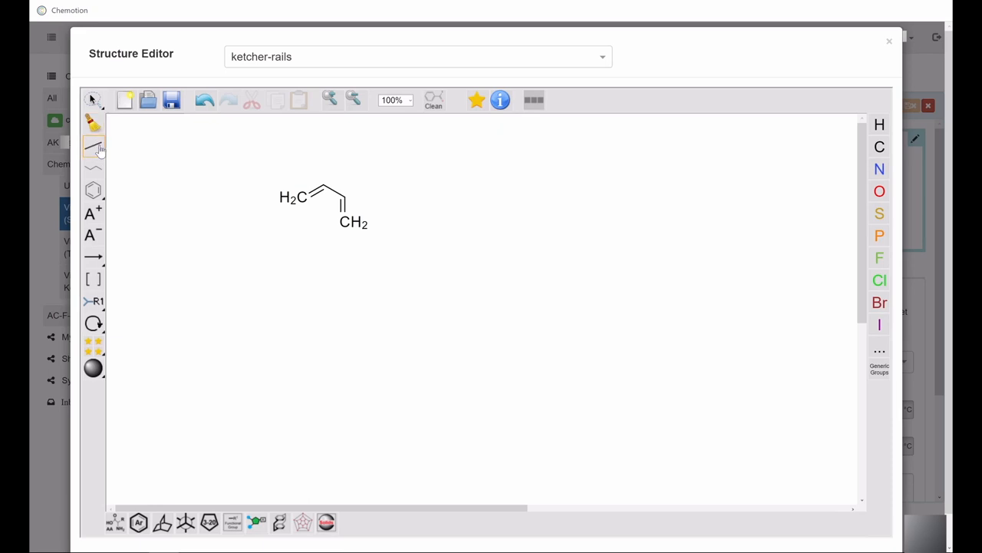
pyautogui.click(93, 149)
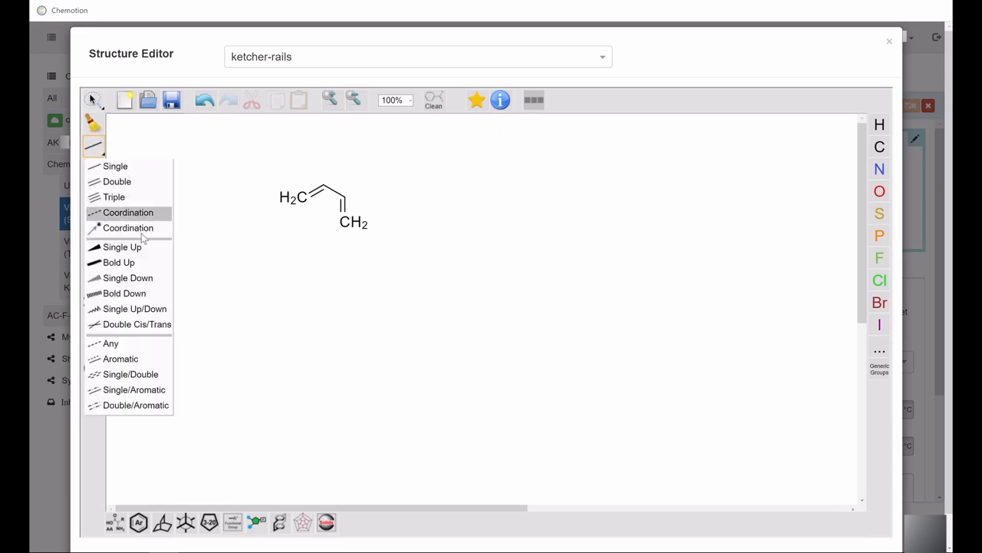
pyautogui.moveTo(117, 181)
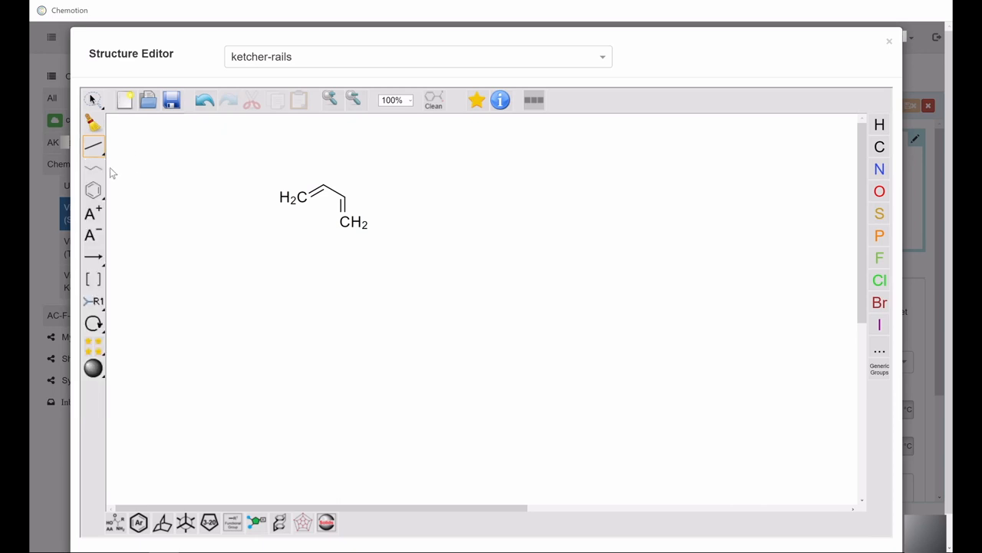
# - Draw a long alkane chain with the chain tool and clear the canvas
pyautogui.click(92, 167)
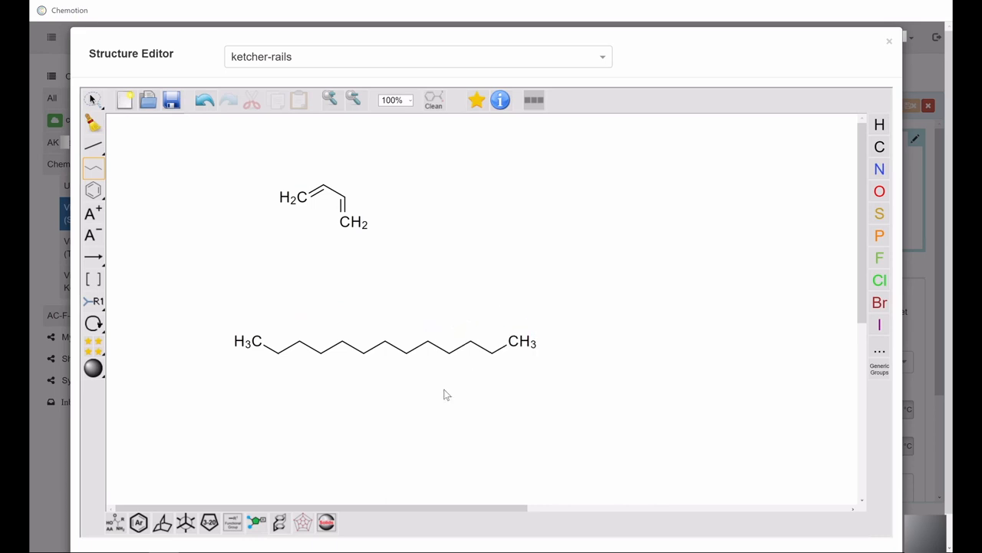
pyautogui.click(124, 100)
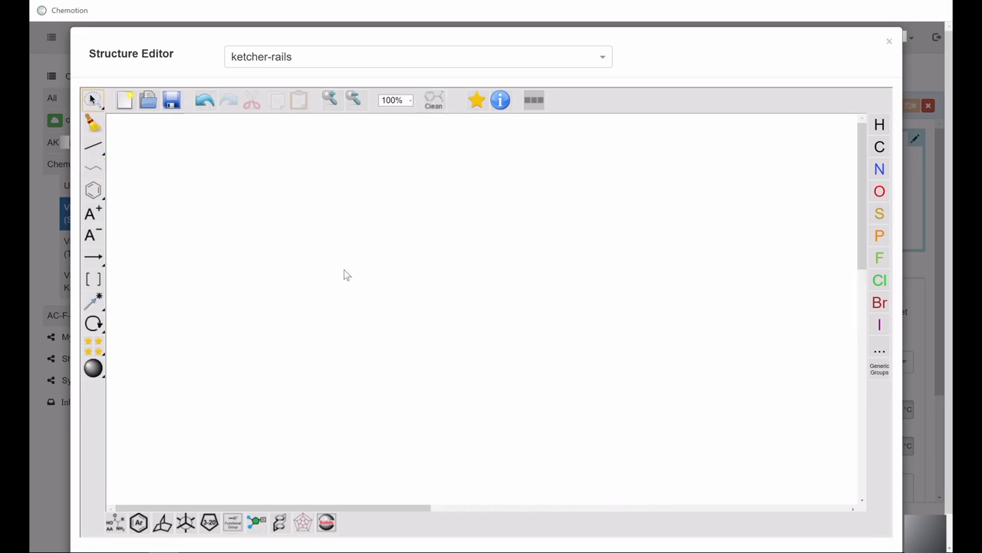
pyautogui.moveTo(164, 226)
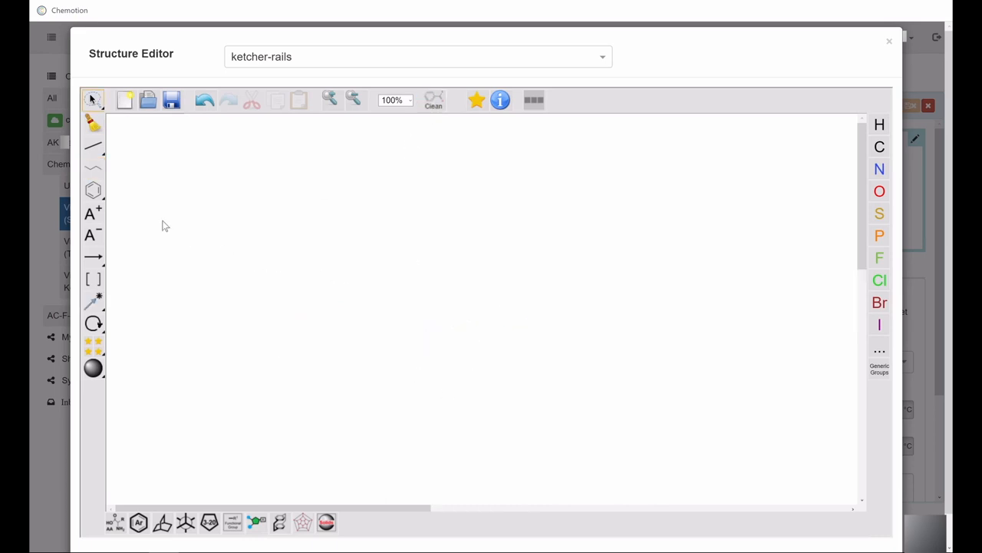
pyautogui.click(92, 190)
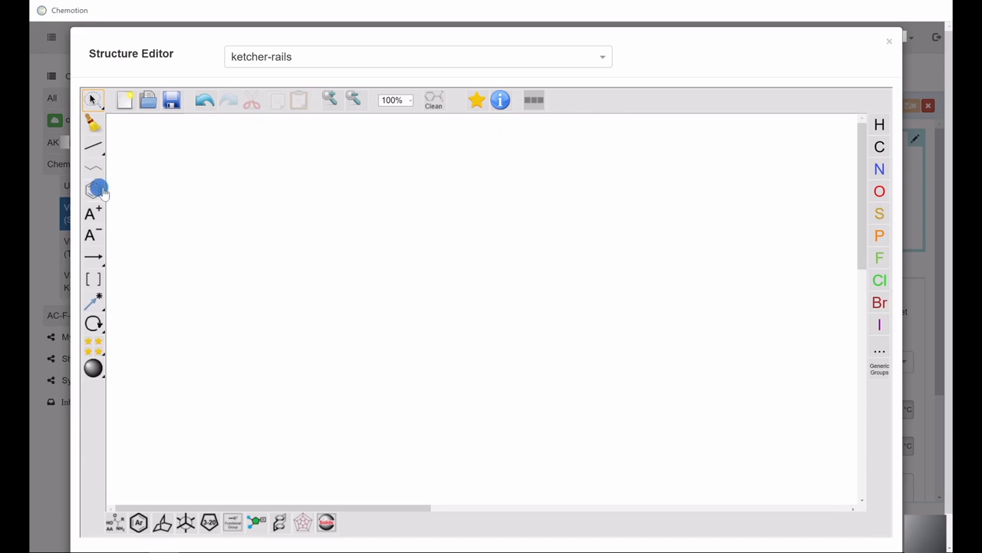
pyautogui.click(92, 190)
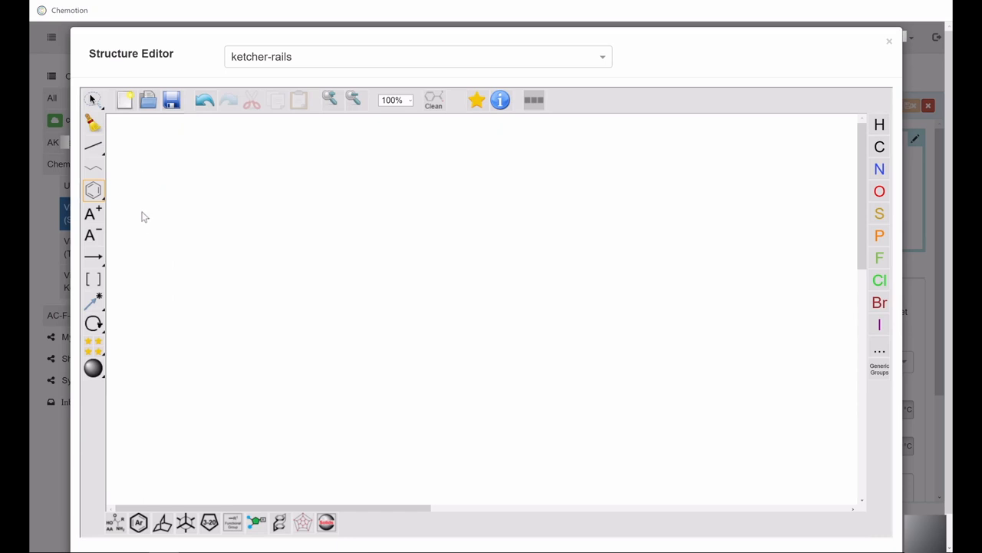
pyautogui.moveTo(117, 211)
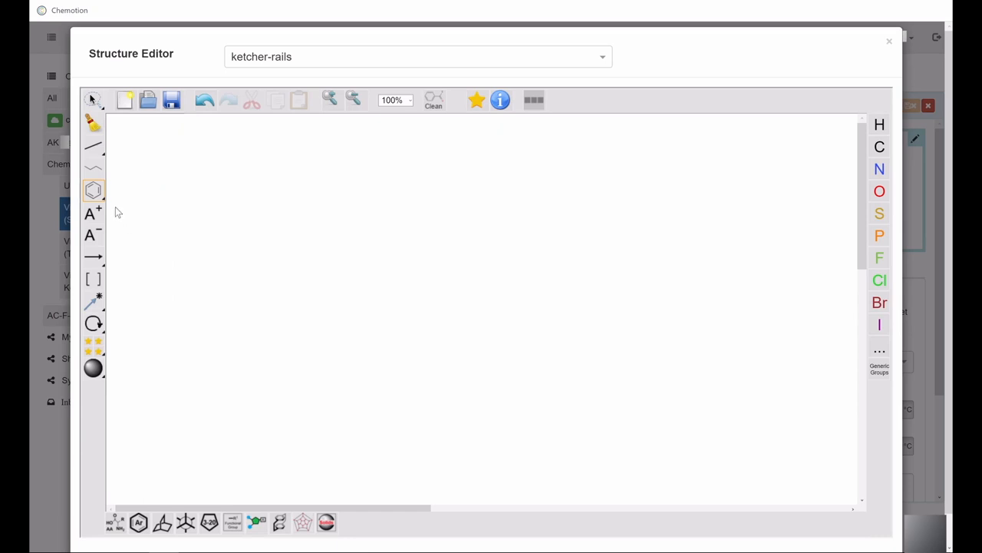
pyautogui.moveTo(98, 258)
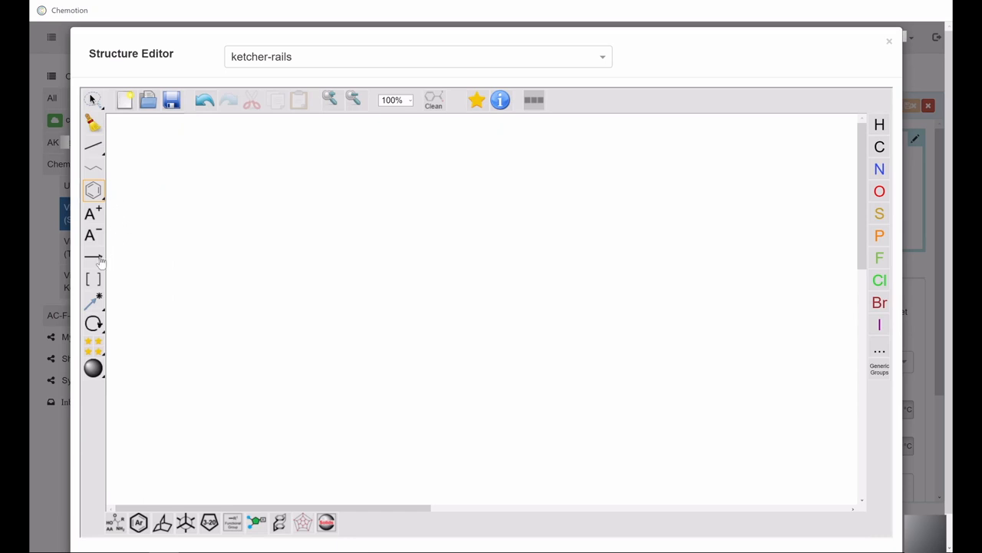
pyautogui.click(92, 258)
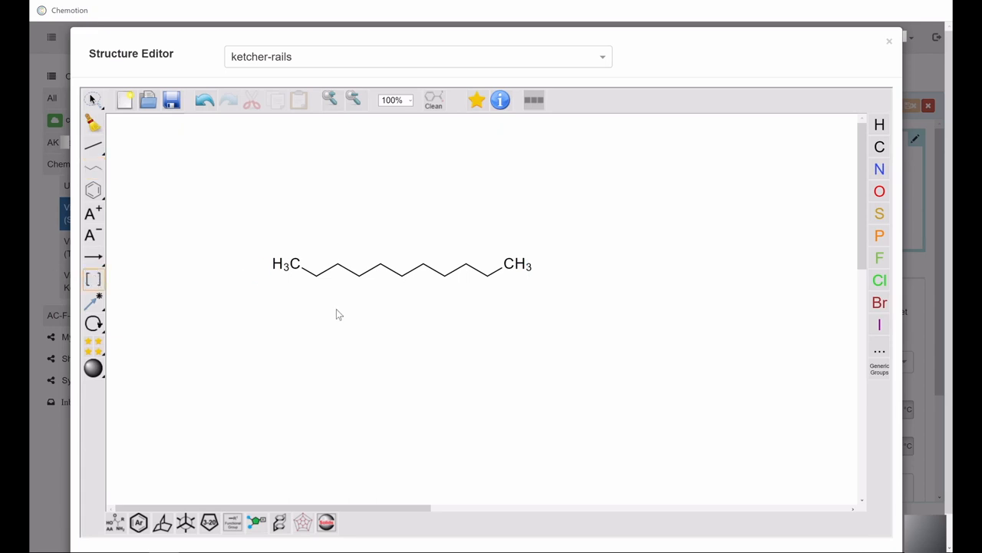
# - Bracket a chain section as an SRU polymer repeat unit labelled n, then clear the canvas
pyautogui.click(92, 280)
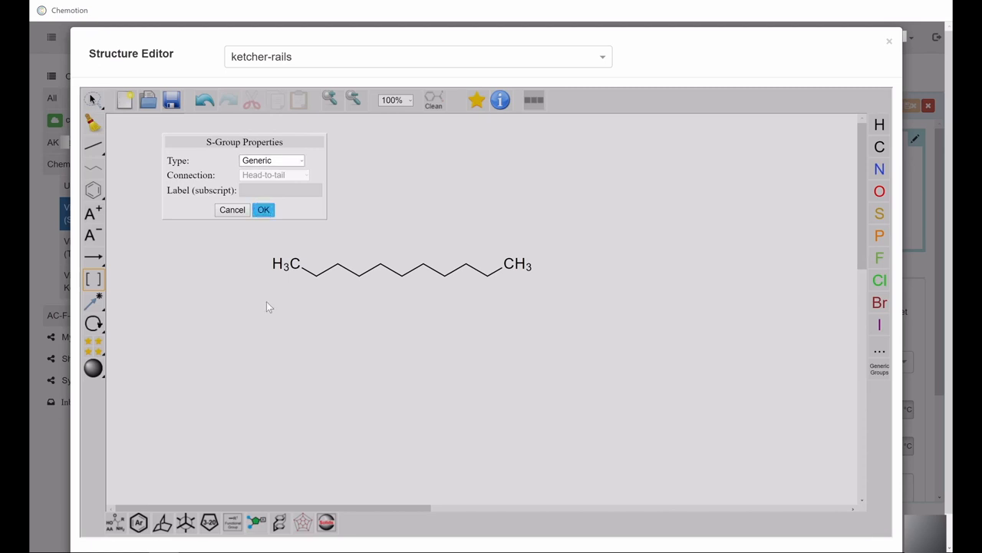
pyautogui.click(264, 208)
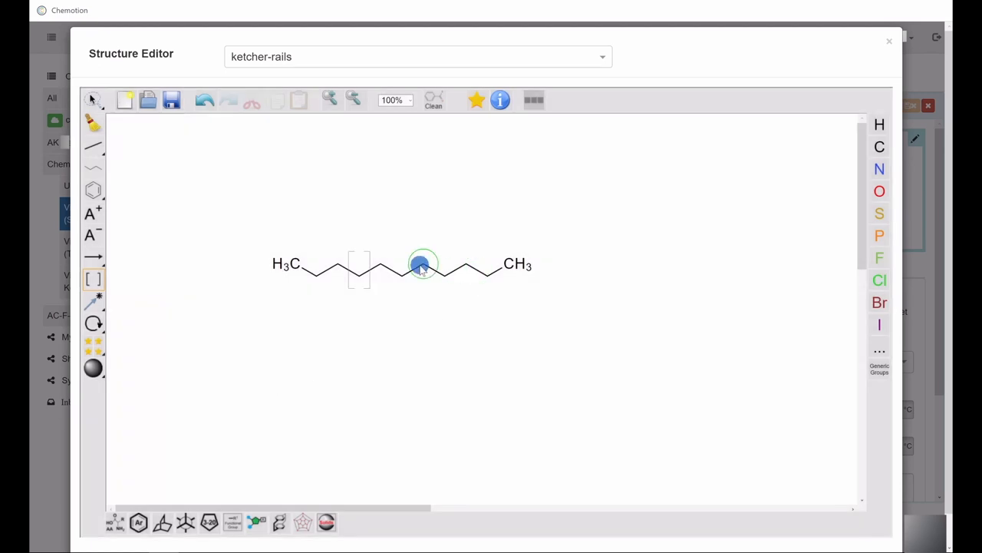
pyautogui.click(272, 159)
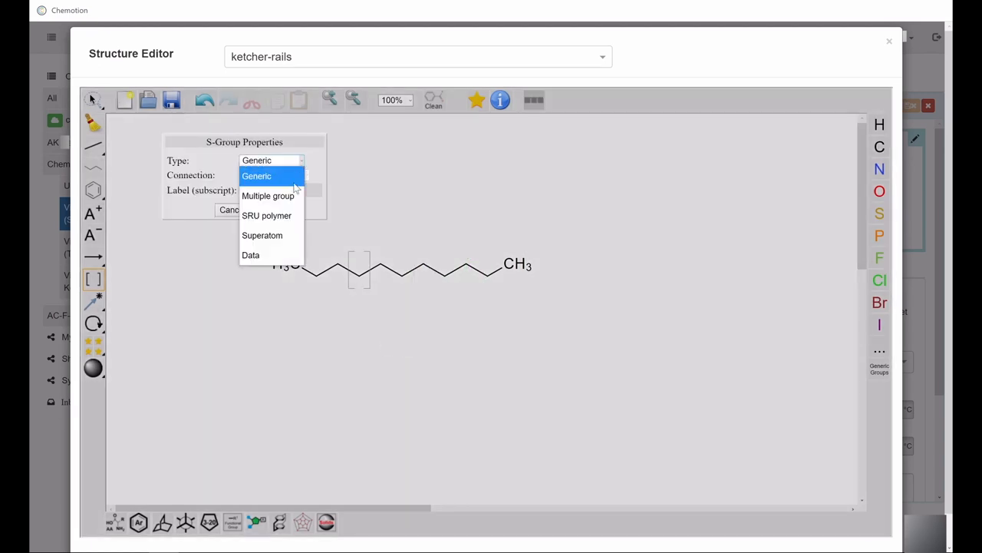
pyautogui.click(267, 215)
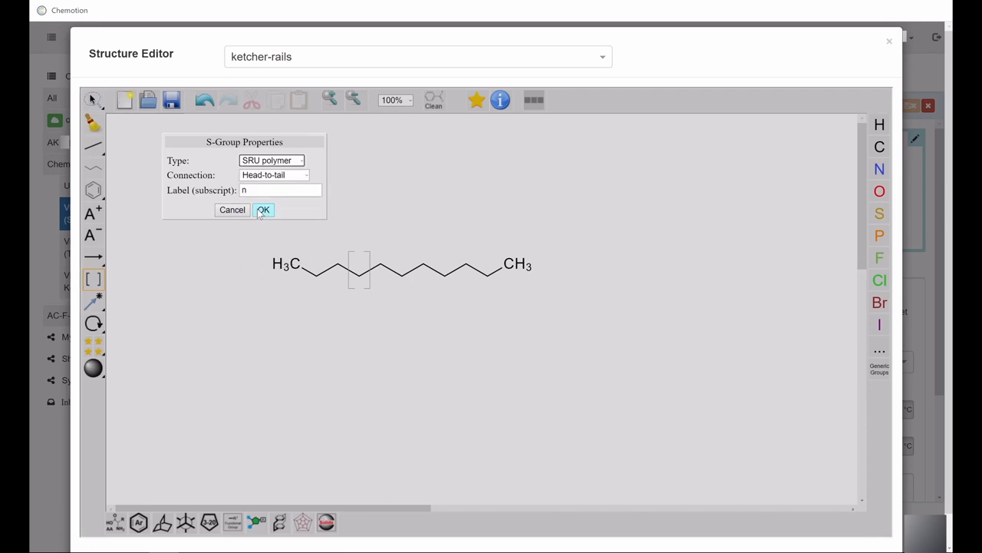
pyautogui.click(264, 208)
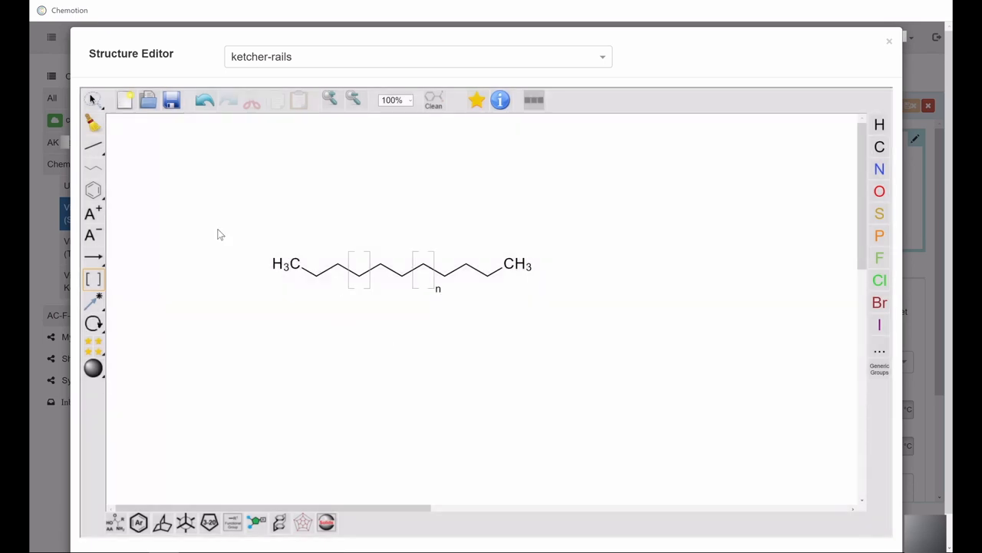
pyautogui.click(124, 100)
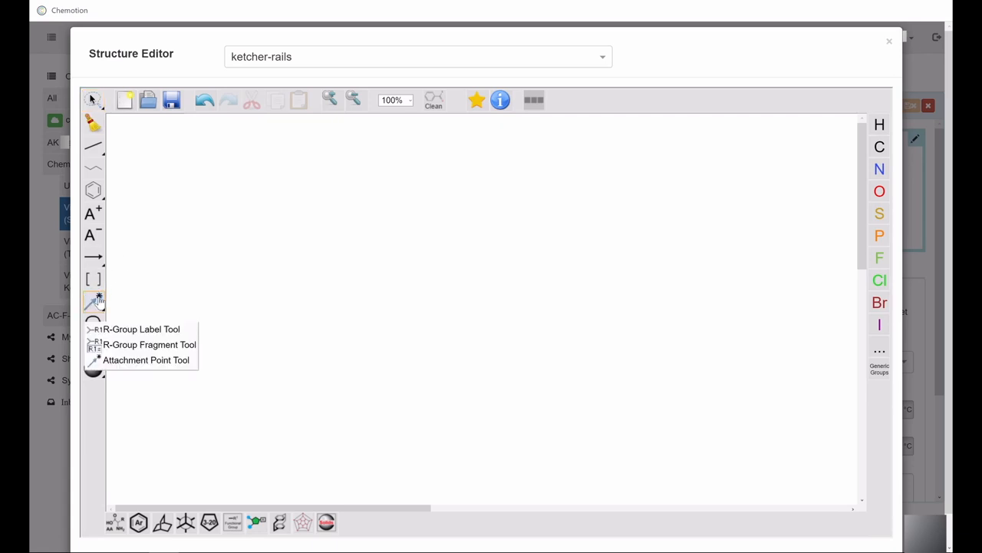
pyautogui.moveTo(171, 336)
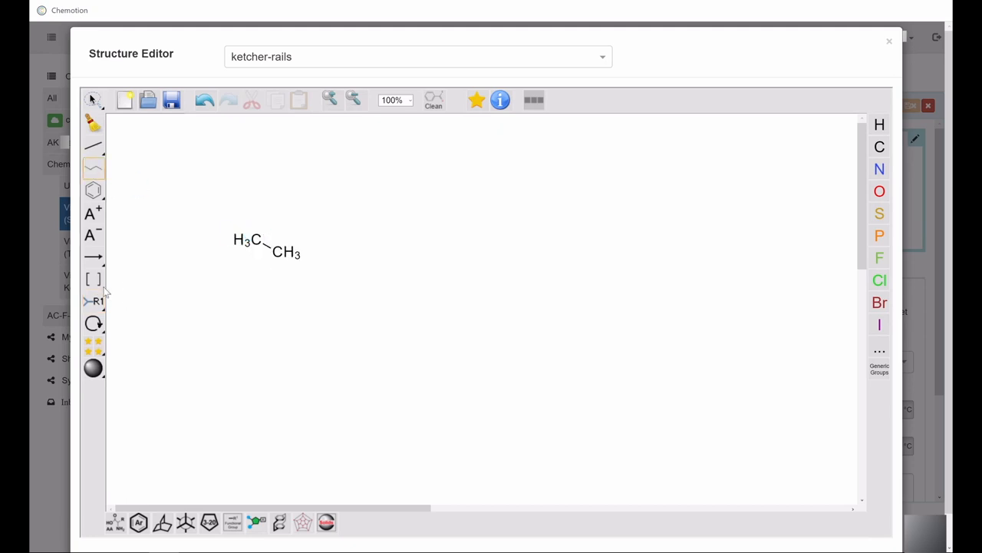
# - Label the terminal carbon of the ethane fragment as R-group R21, then start a fresh canvas
pyautogui.click(92, 299)
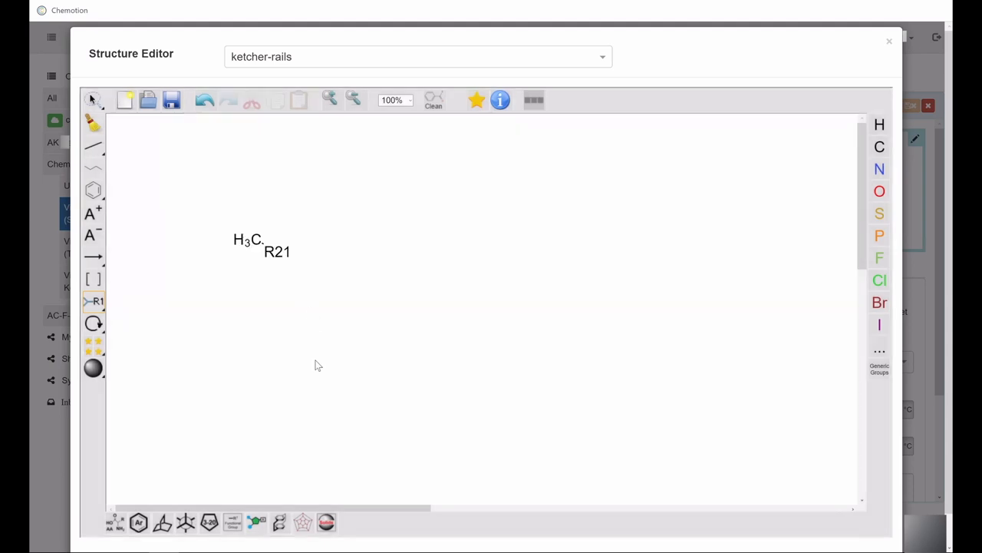
pyautogui.moveTo(150, 204)
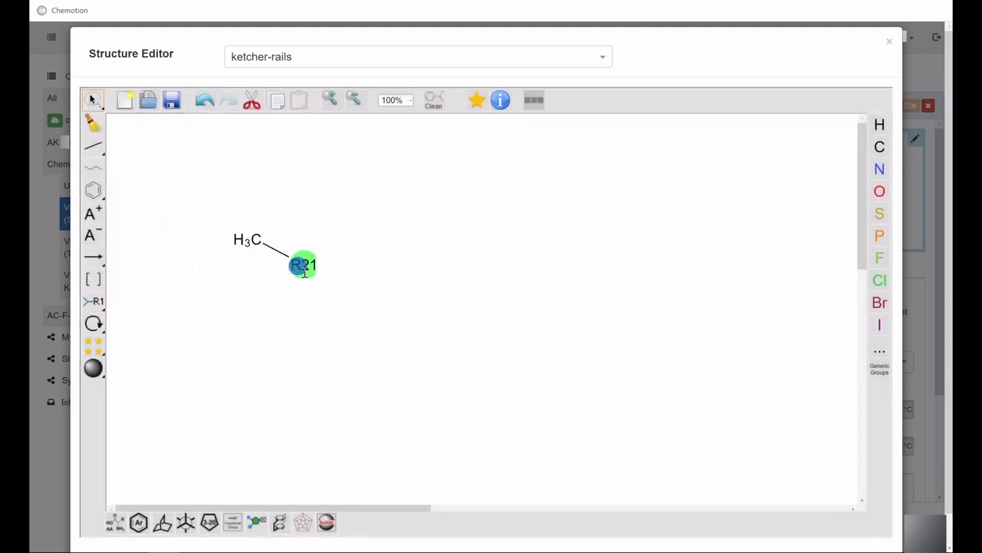
pyautogui.click(126, 100)
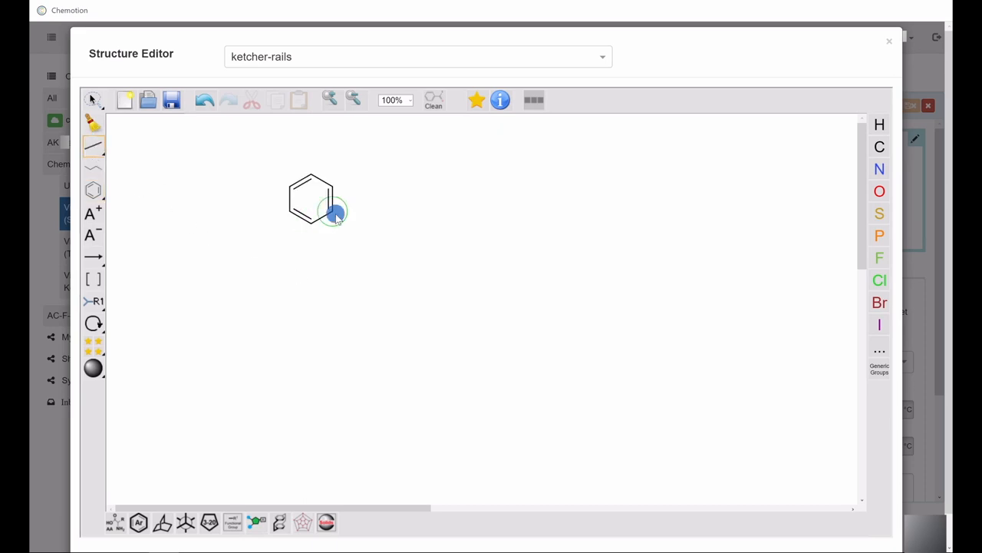
# - Attach an isopropyl branch to the benzene ring and rotate cumene so the ring points upward
pyautogui.click(335, 214)
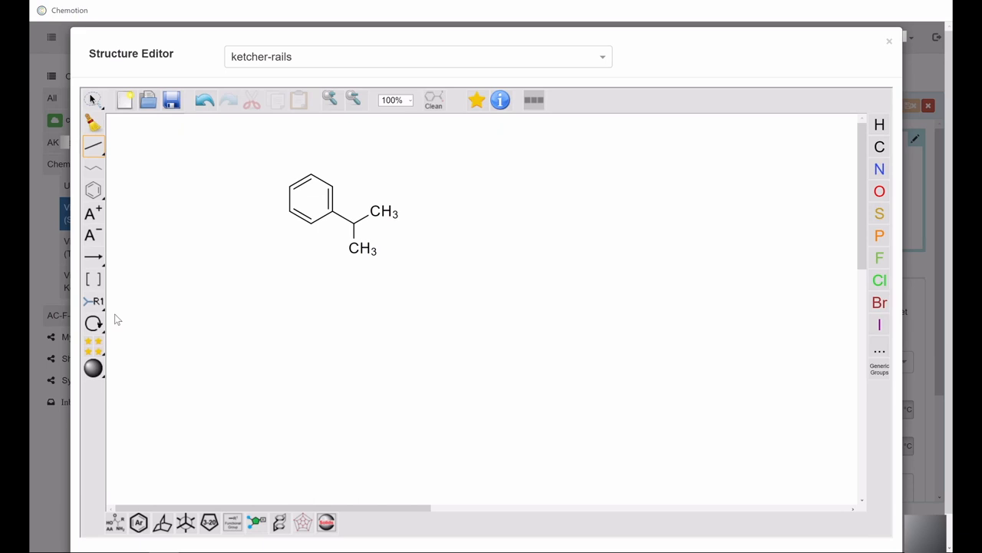
pyautogui.click(92, 322)
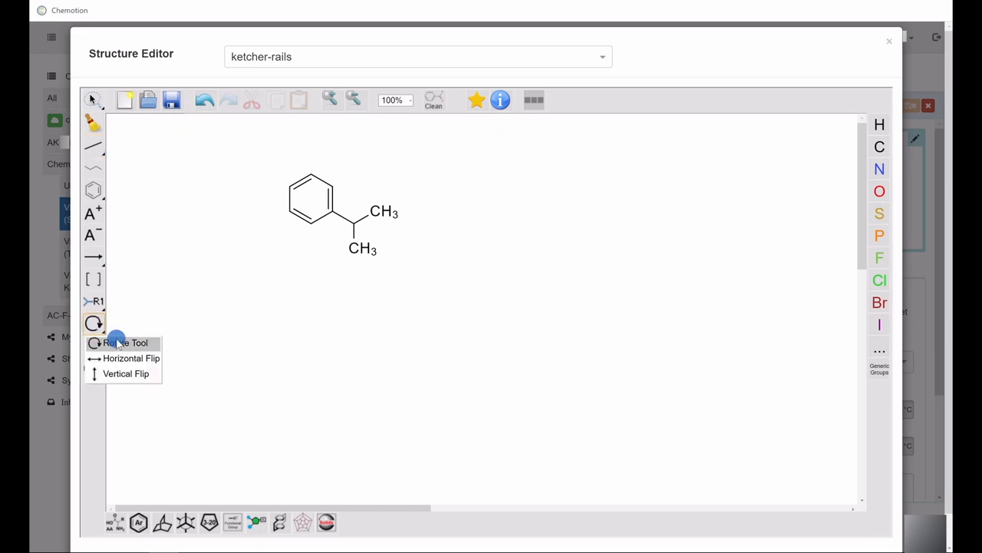
pyautogui.click(126, 342)
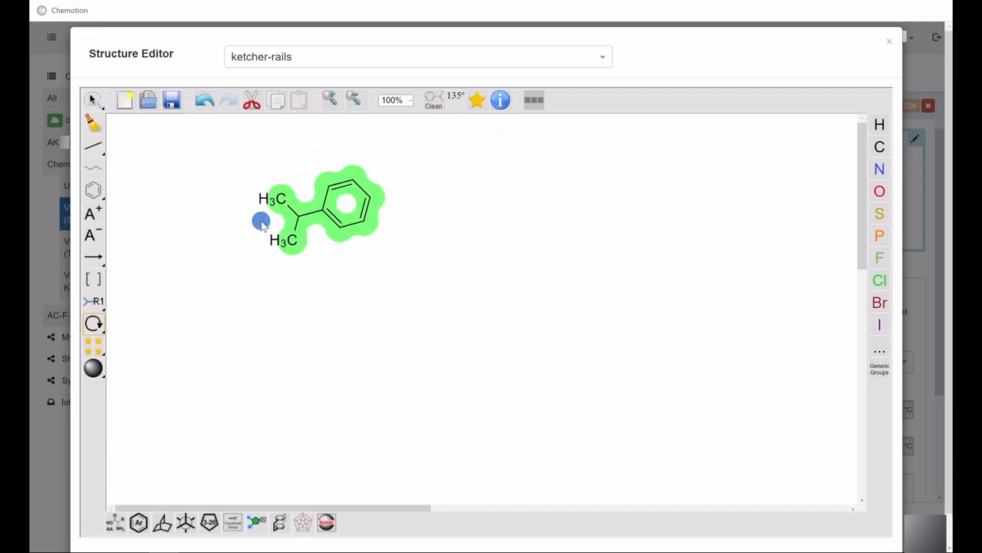
pyautogui.moveTo(261, 221); pyautogui.dragTo(298, 181)
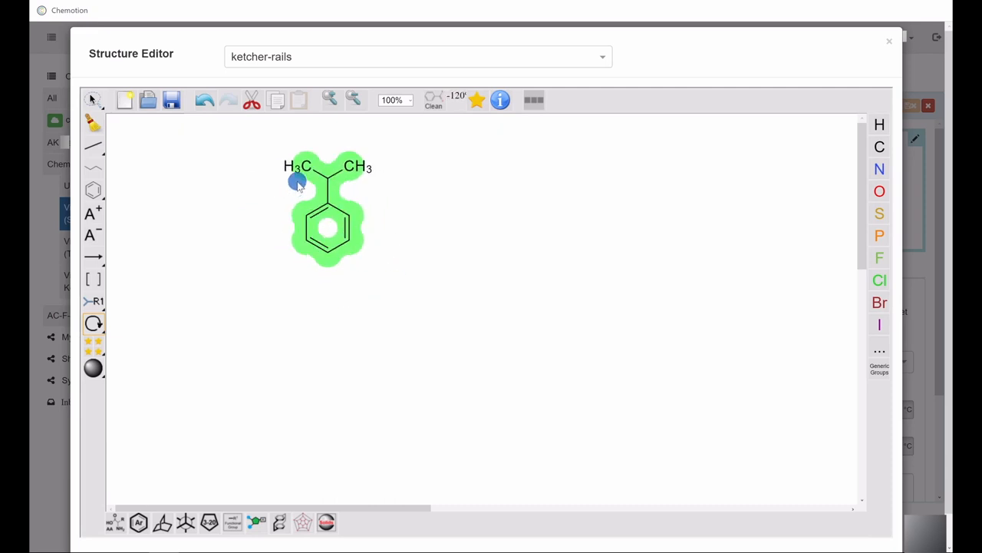
pyautogui.click(92, 322)
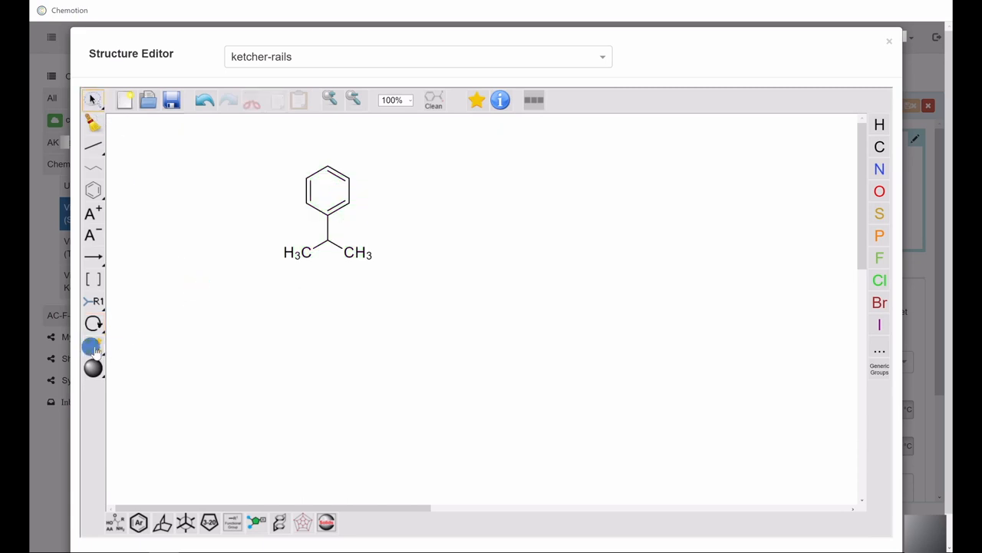
# - Place a chlorobenzene ring, a bead and a surface shape, then clear the canvas
pyautogui.click(92, 346)
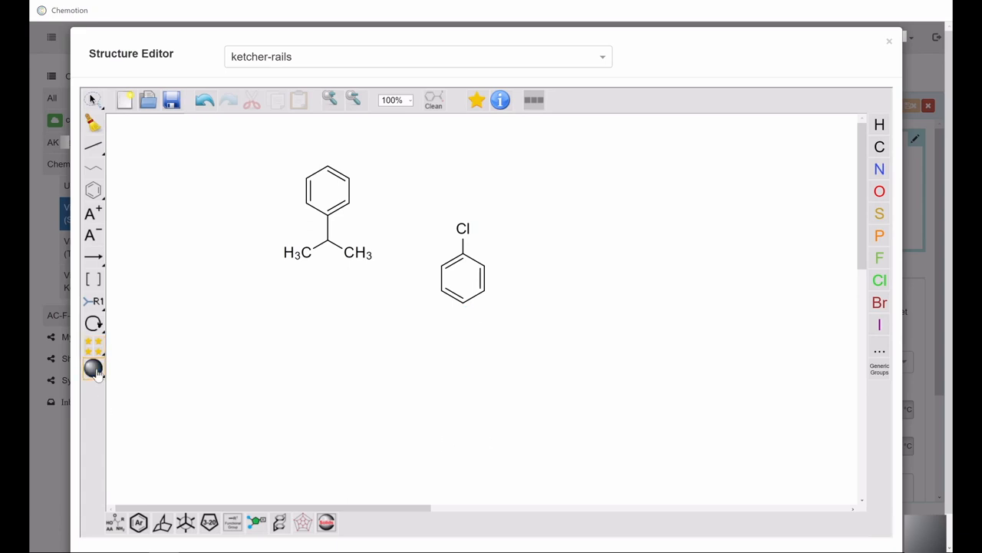
pyautogui.click(92, 368)
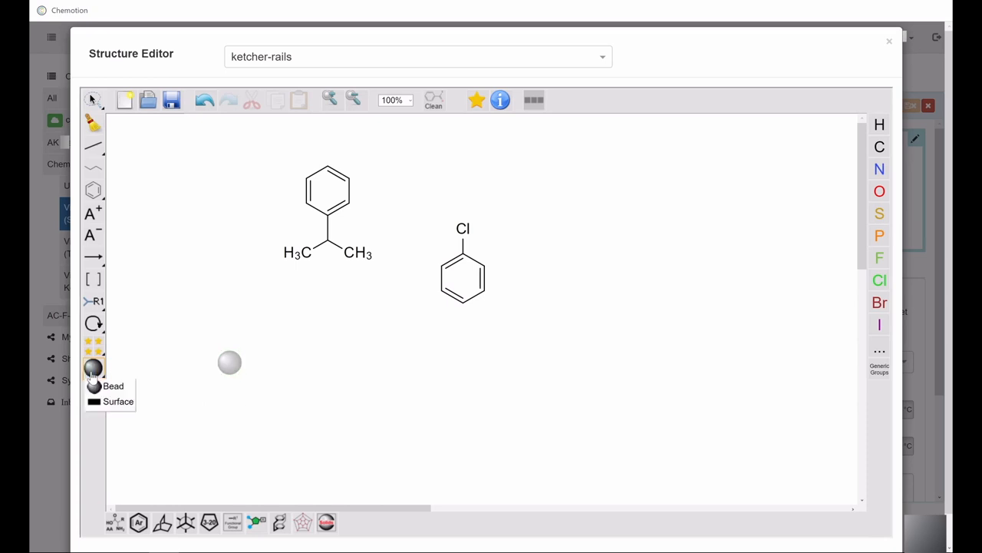
pyautogui.moveTo(119, 402)
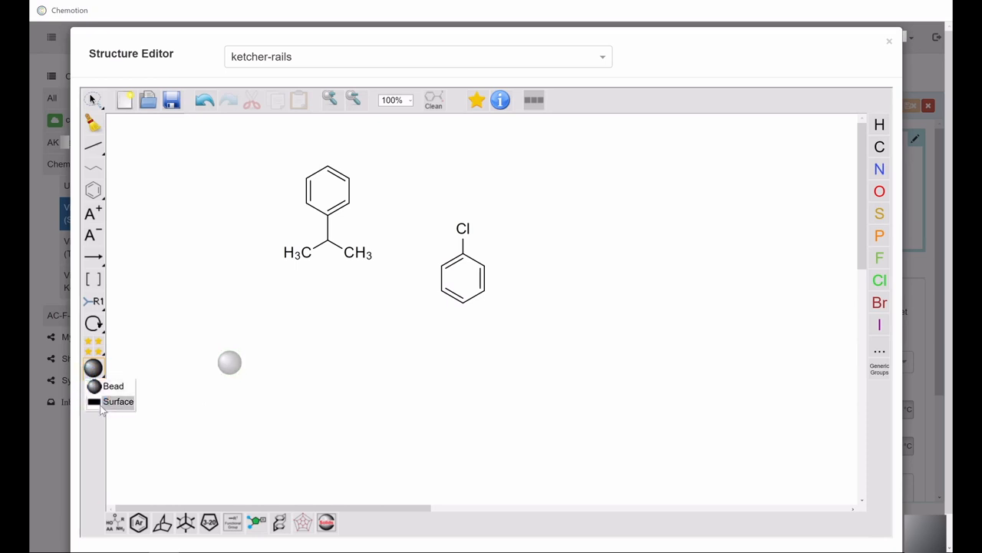
pyautogui.click(118, 402)
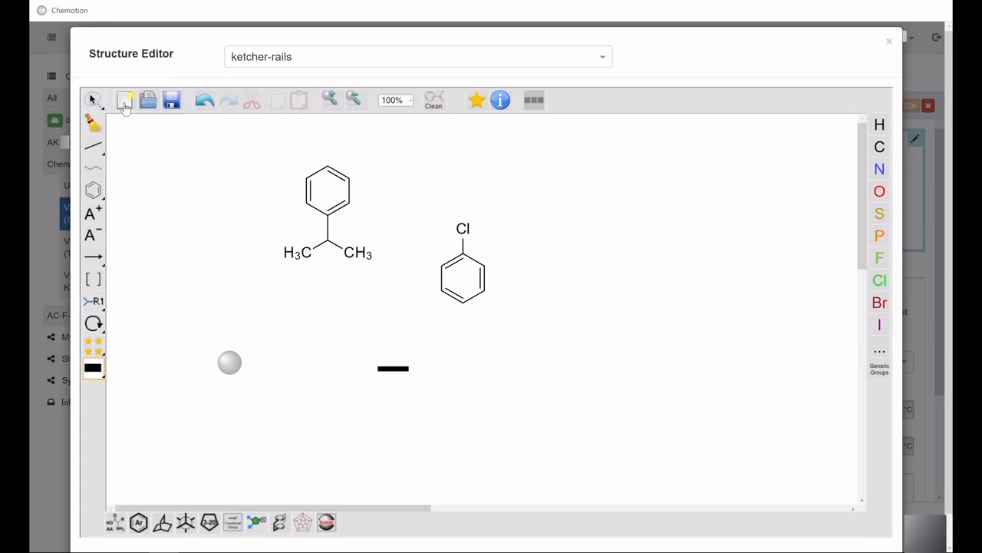
pyautogui.click(126, 100)
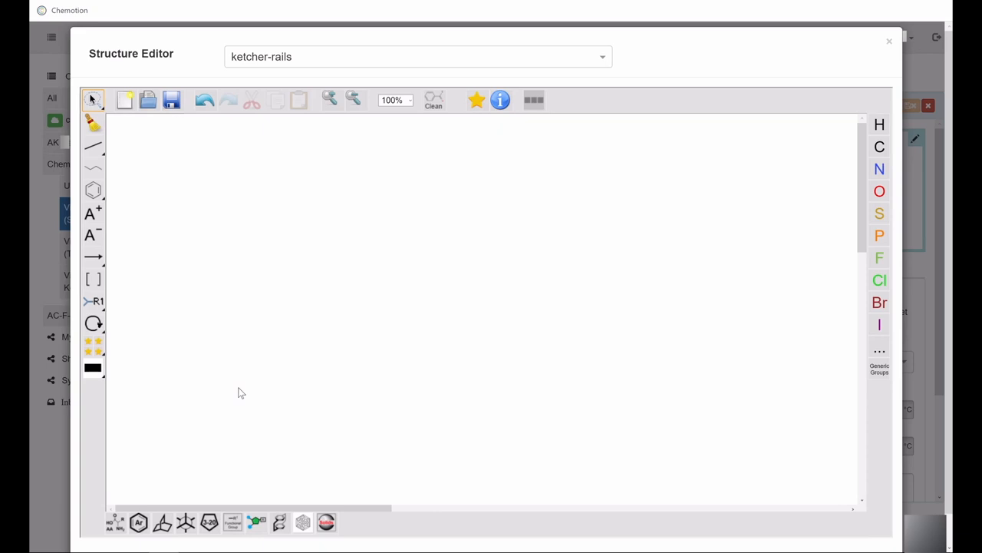
pyautogui.moveTo(137, 472)
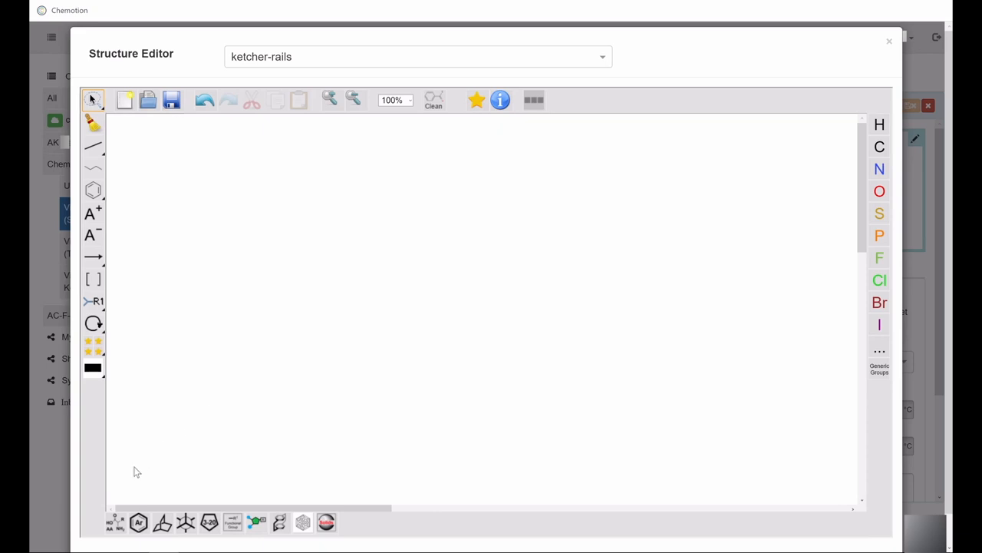
pyautogui.moveTo(113, 529)
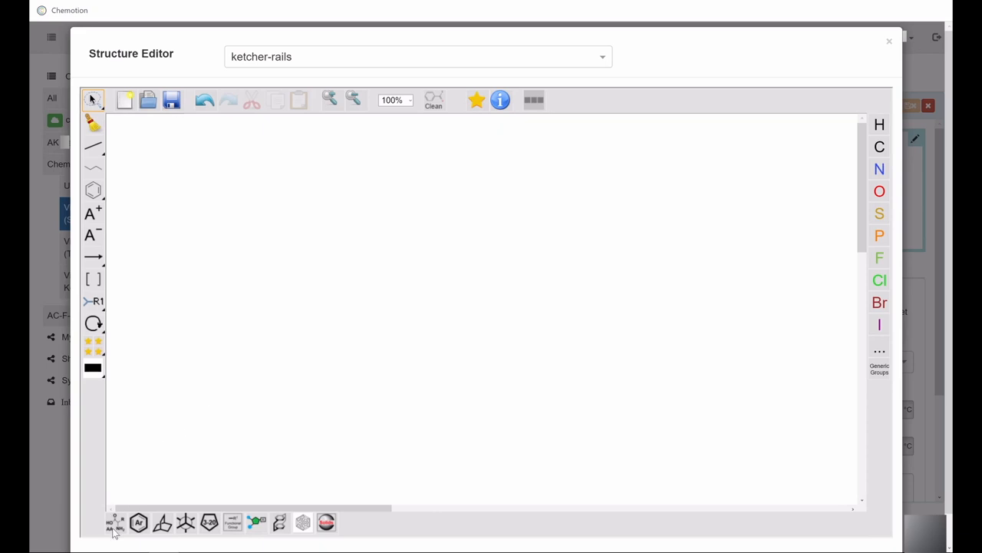
# - Insert the arginine template and browse through the Aromatics and Conformers template lists
pyautogui.click(115, 522)
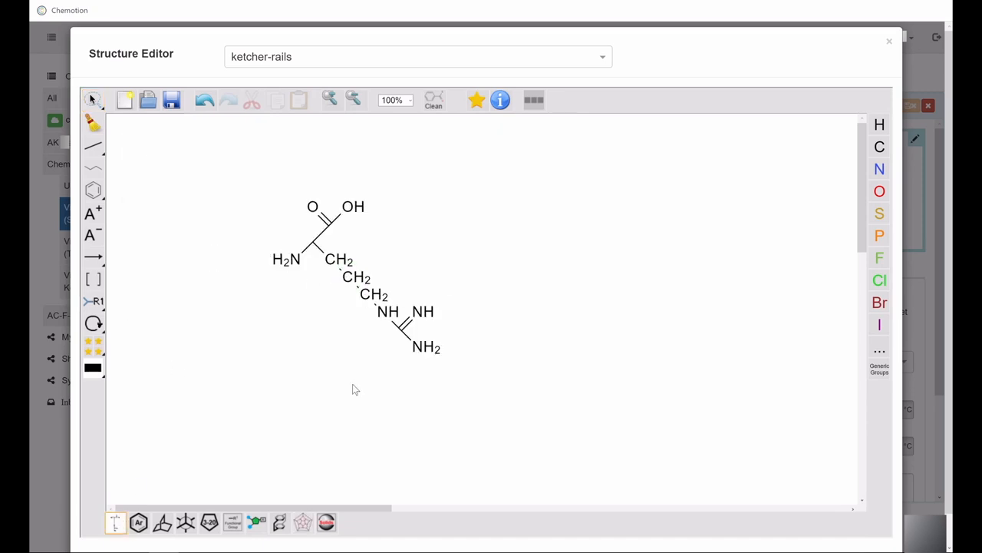
pyautogui.moveTo(376, 392)
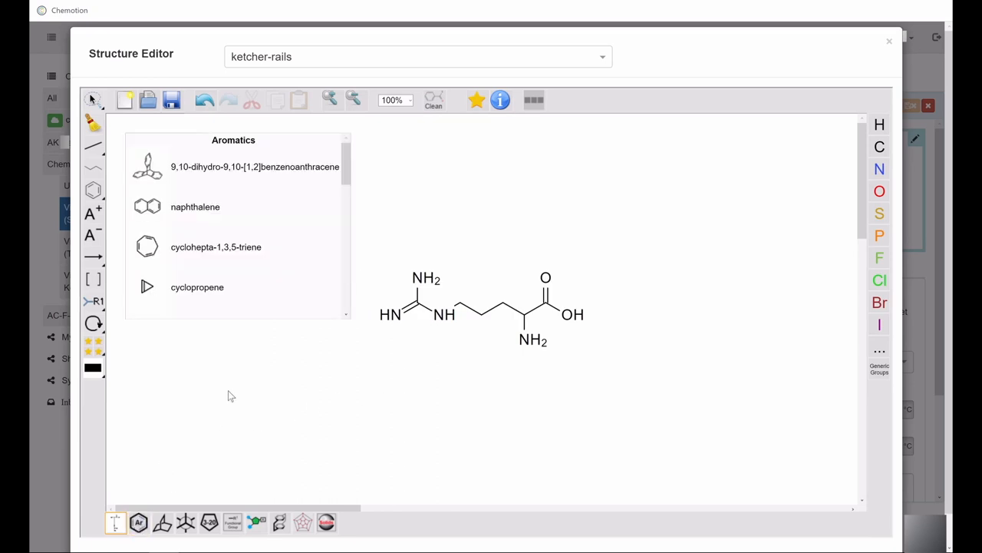
pyautogui.moveTo(347, 166); pyautogui.dragTo(347, 221)
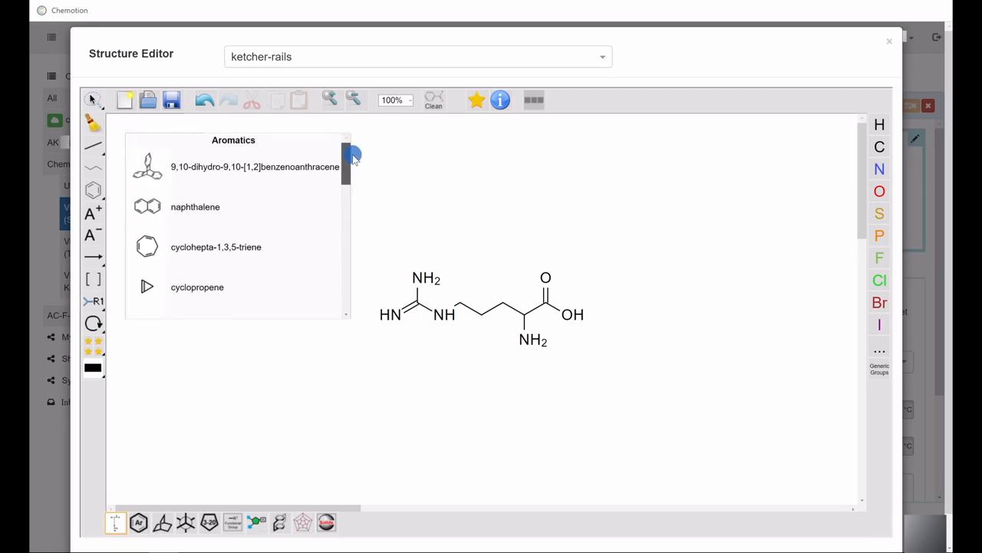
pyautogui.click(163, 522)
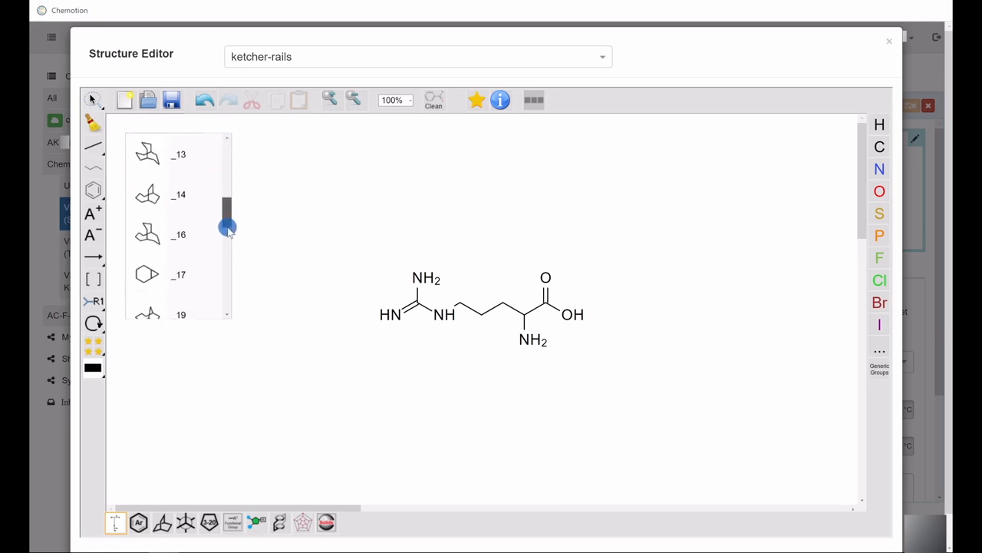
pyautogui.moveTo(227, 228); pyautogui.dragTo(243, 152)
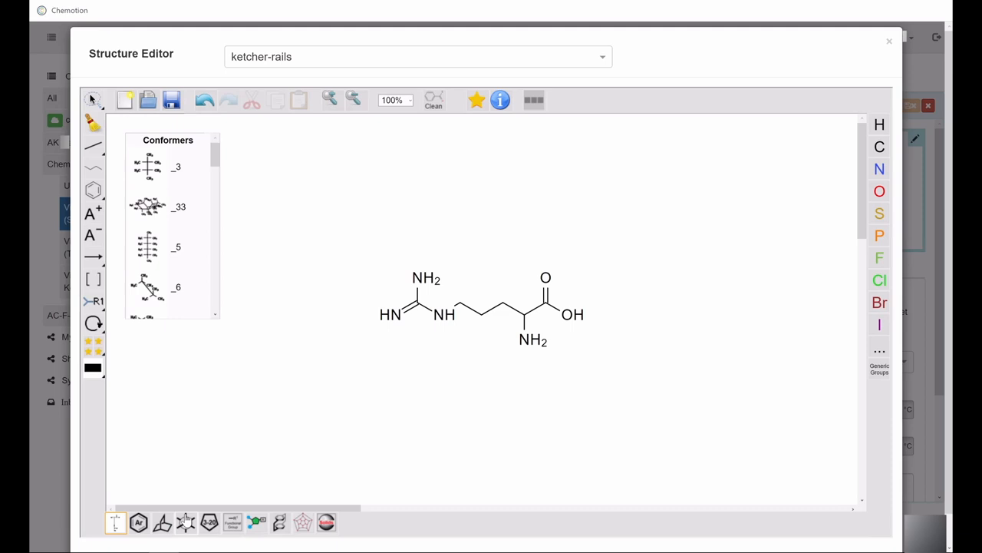
pyautogui.scroll(-3)
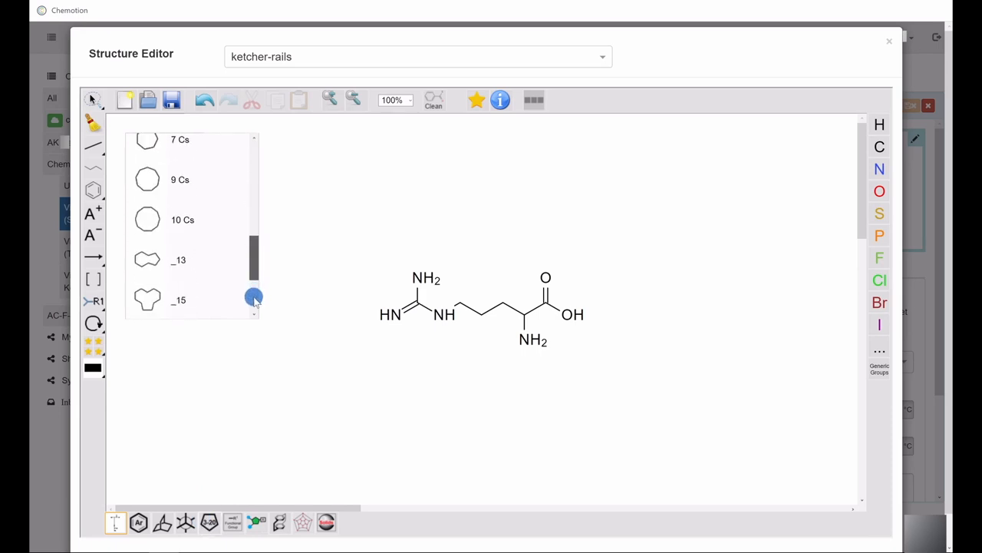
pyautogui.scroll(-3)
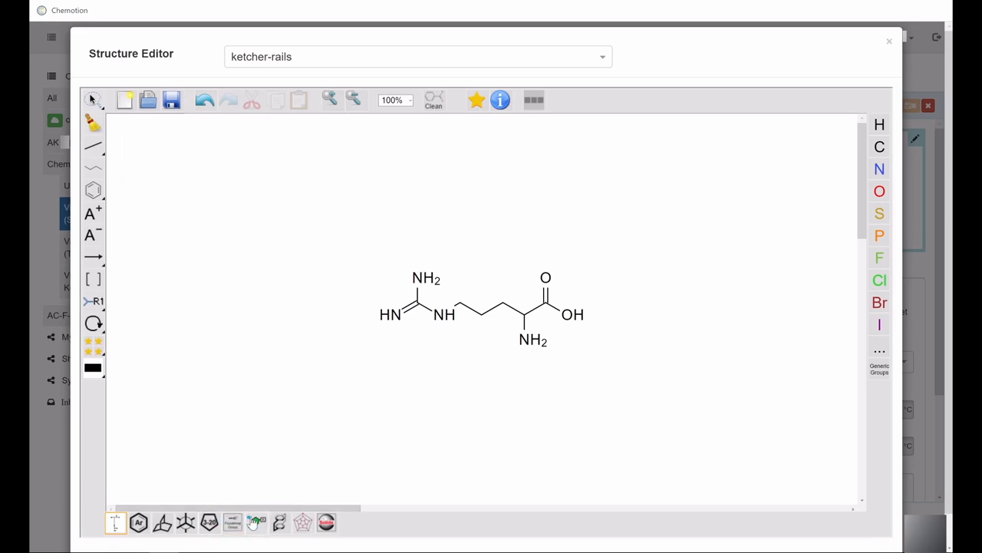
# - Browse nucleic acid and fullerene templates, clear the canvas, then look through the Solid Supports set
pyautogui.click(233, 522)
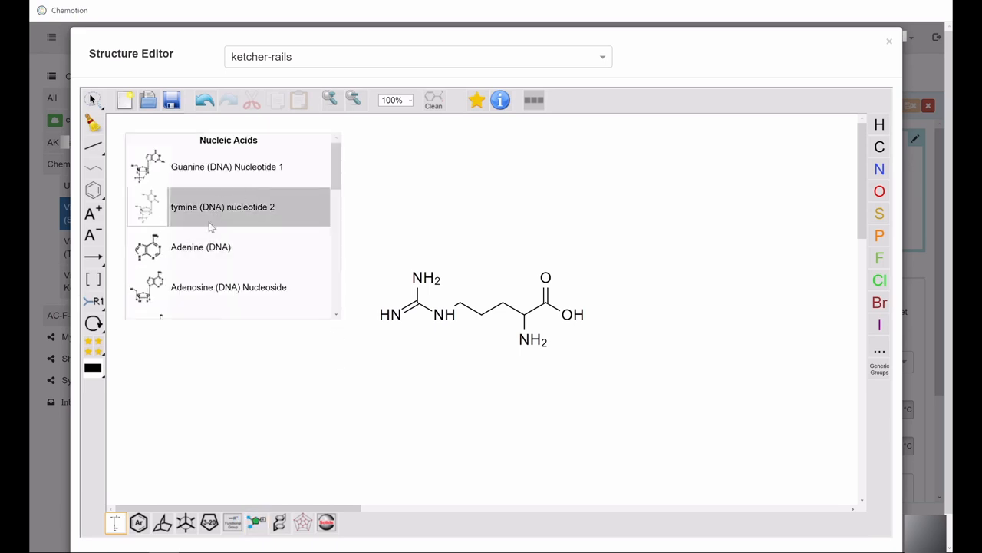
pyautogui.moveTo(267, 472)
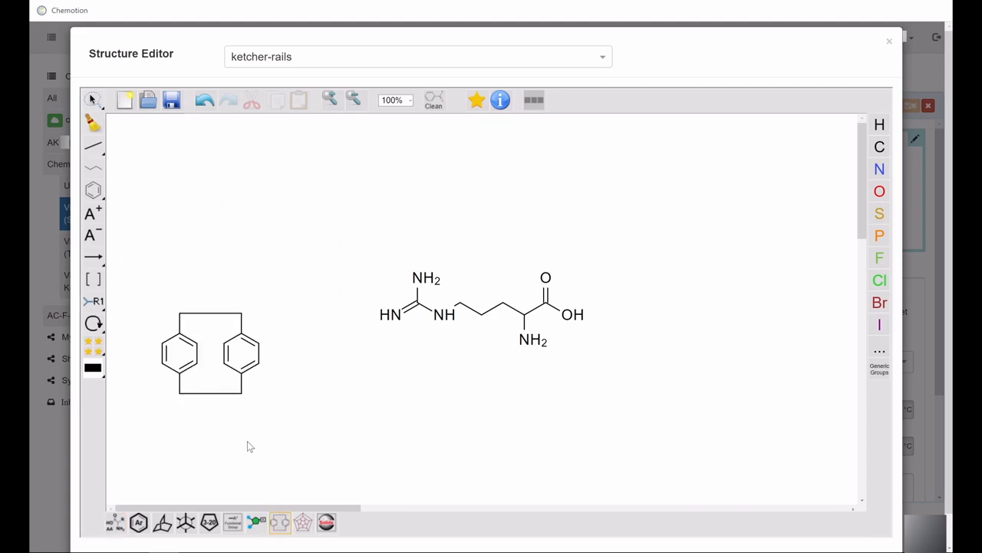
pyautogui.click(124, 99)
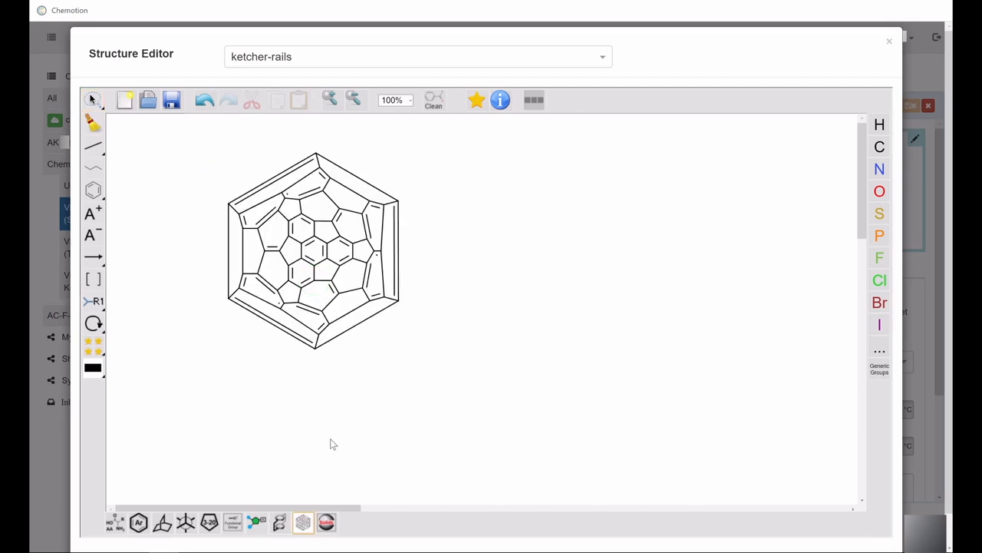
pyautogui.click(124, 100)
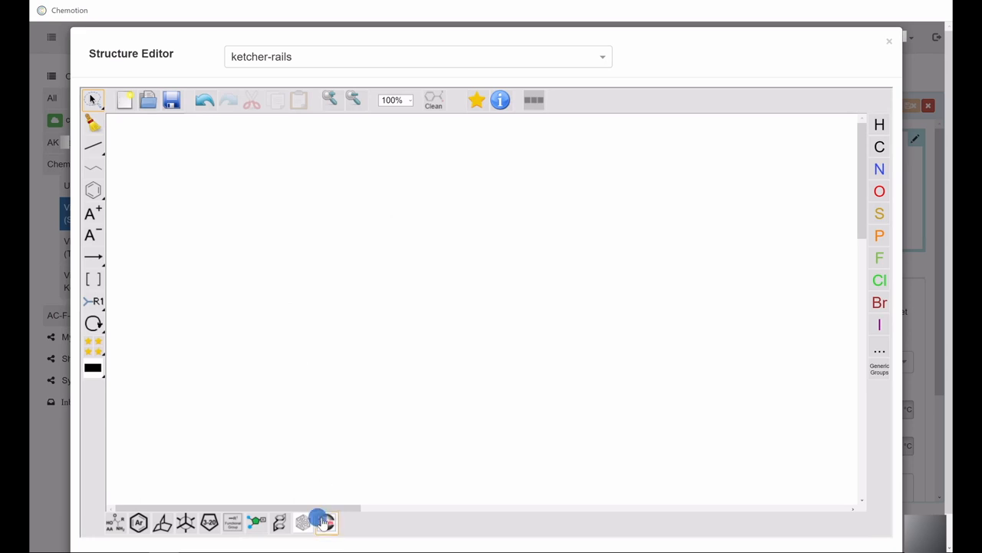
pyautogui.click(326, 522)
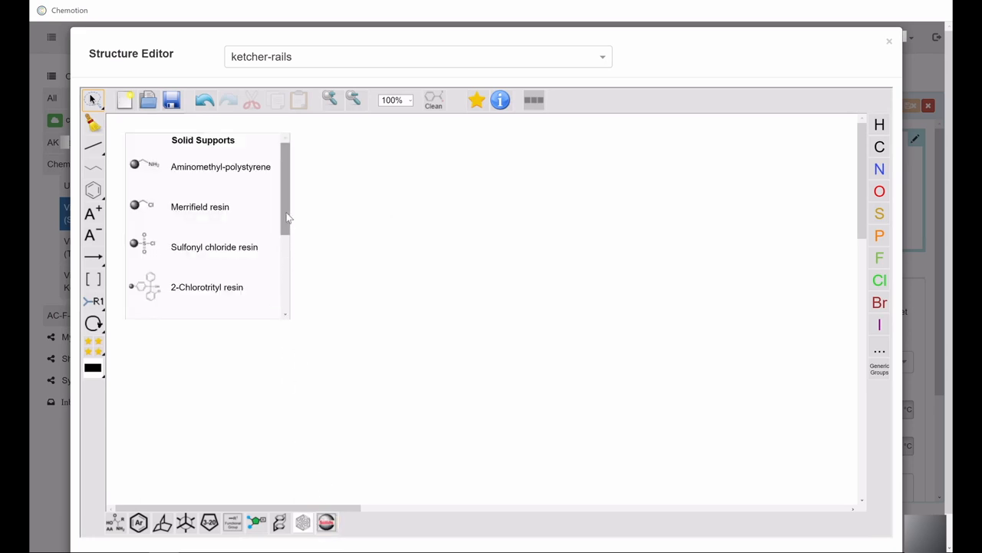
pyautogui.scroll(-3)
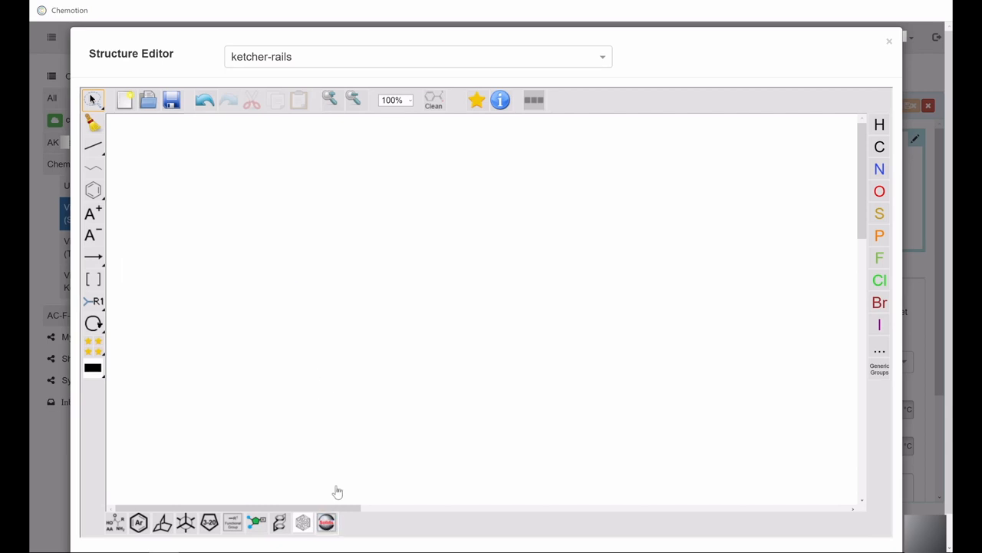
pyautogui.moveTo(323, 321)
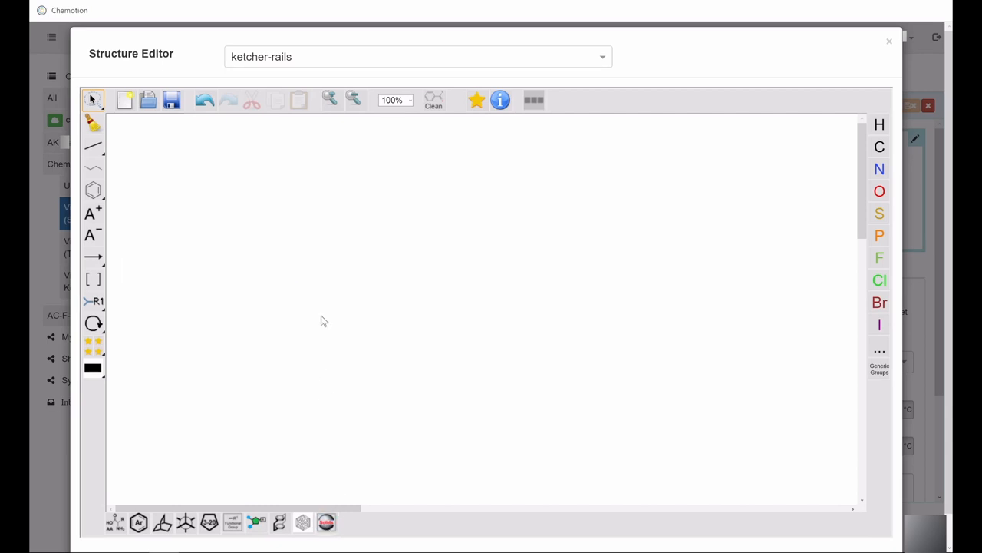
pyautogui.moveTo(522, 321)
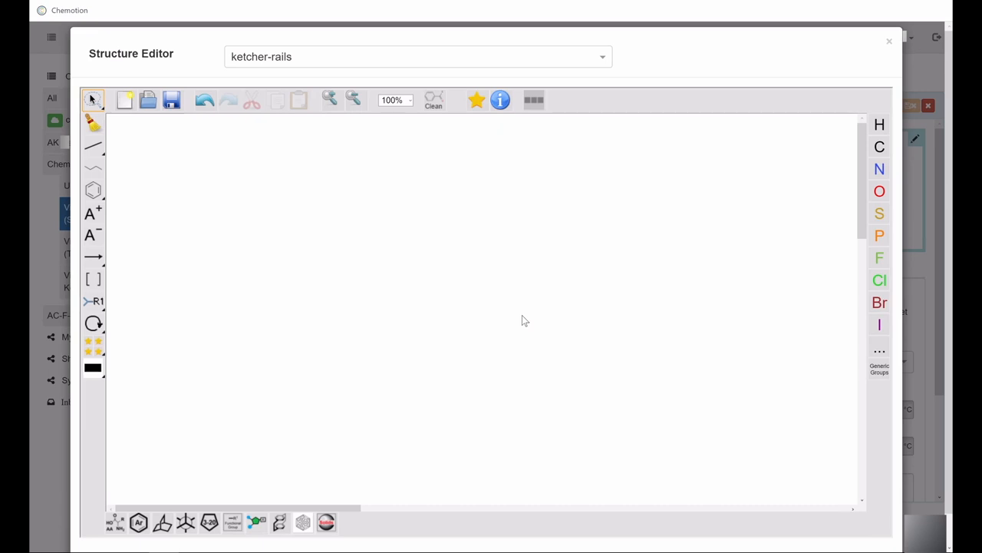
pyautogui.moveTo(854, 171)
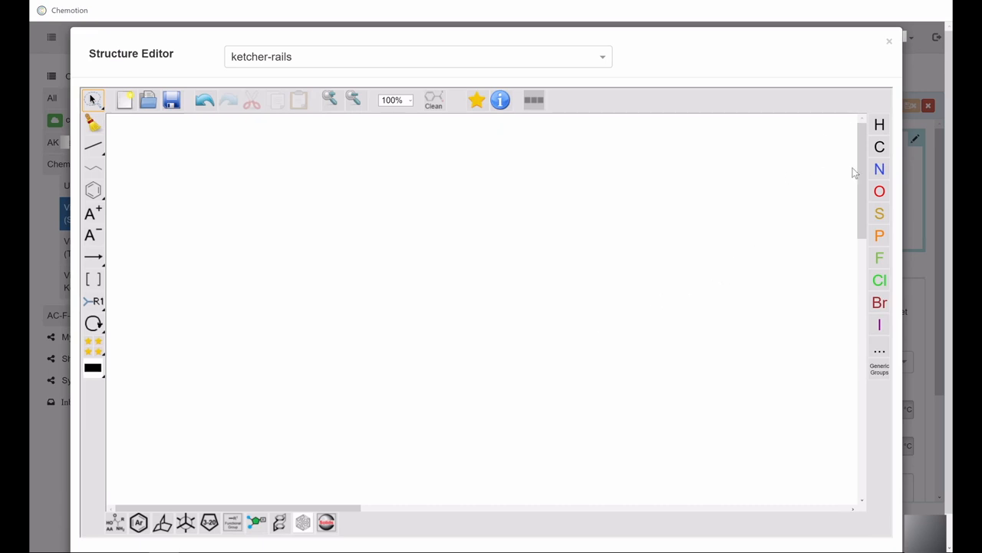
pyautogui.moveTo(847, 230)
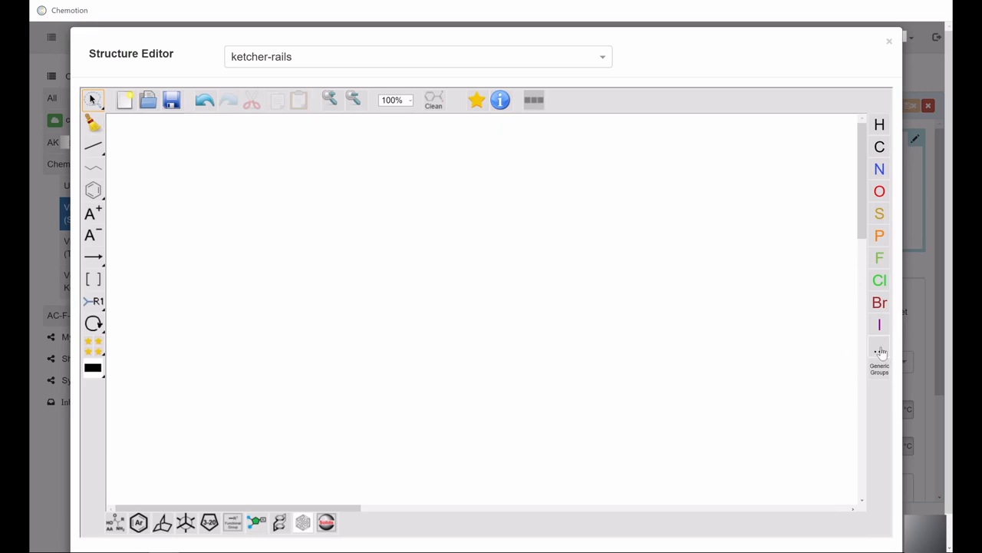
# - Pick iron (Fe) from the full periodic table as the element to draw
pyautogui.click(879, 350)
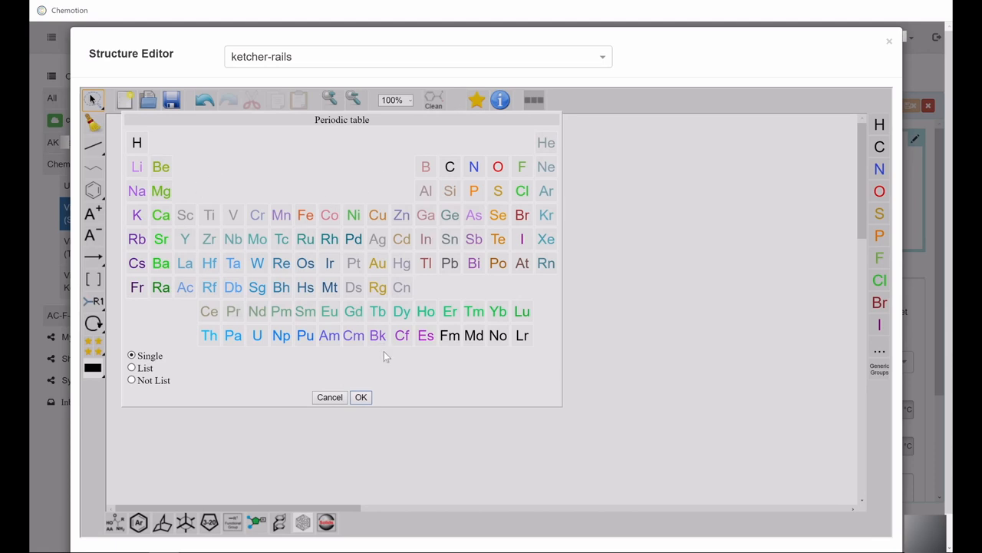
pyautogui.moveTo(396, 368)
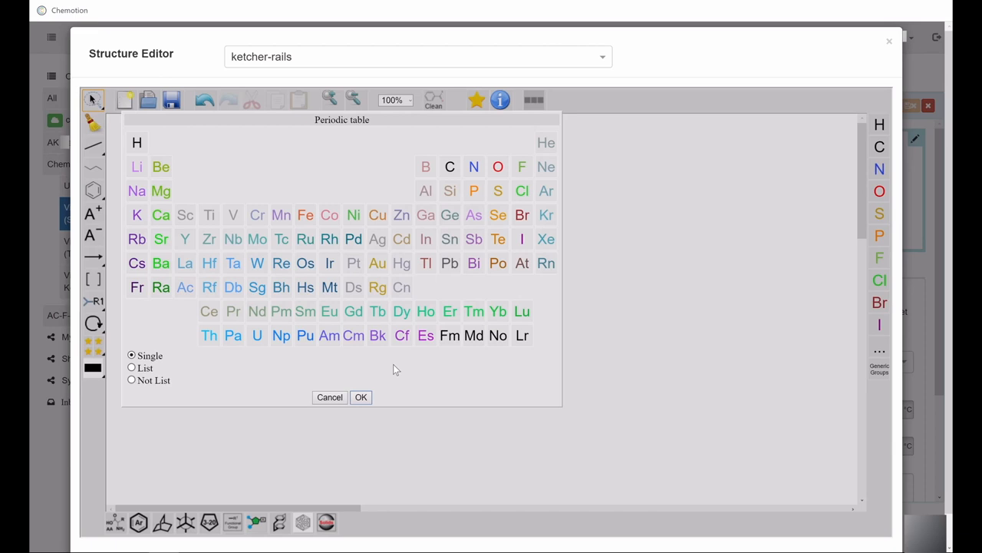
pyautogui.click(304, 215)
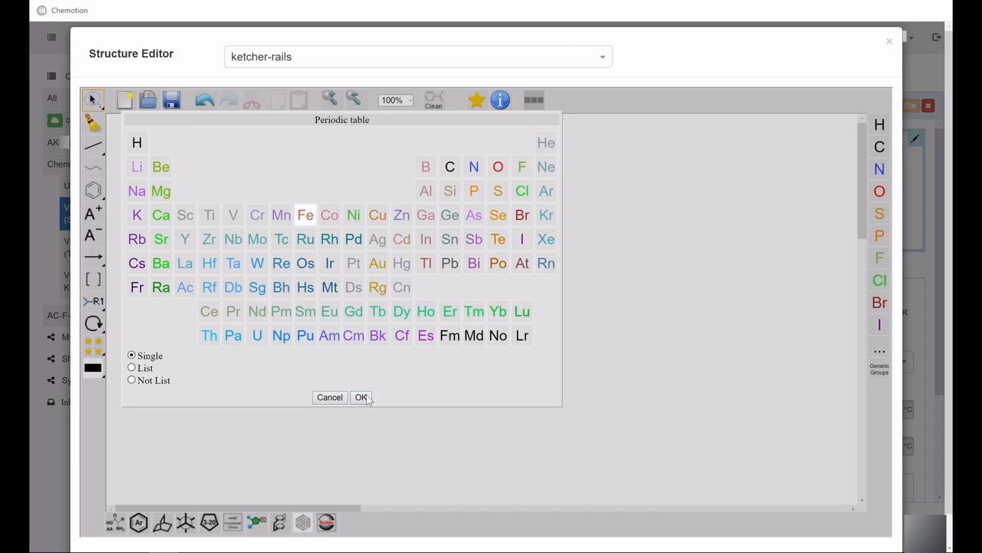
pyautogui.click(361, 396)
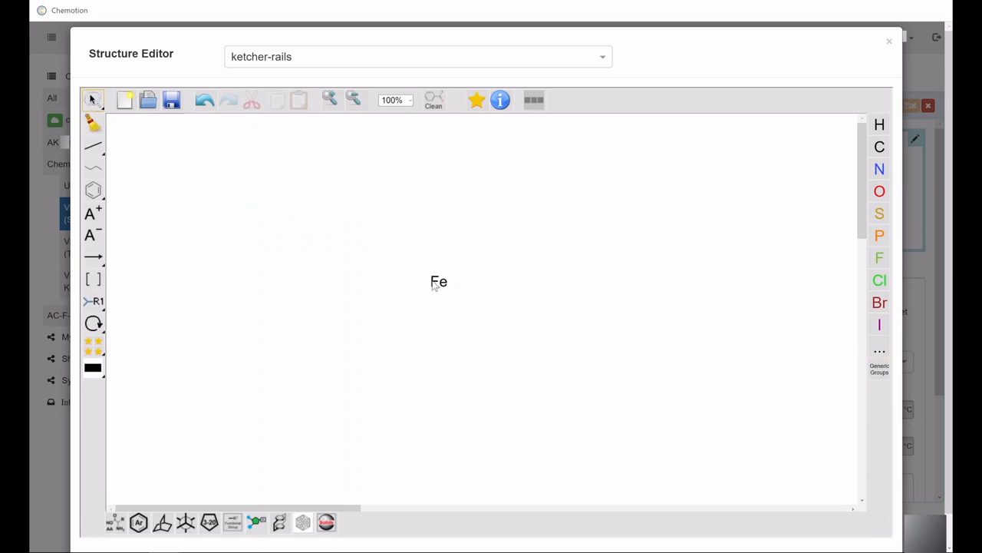
# - Place the Fe atom on the canvas, review its Atom Properties and confirm without changes
pyautogui.click(439, 281)
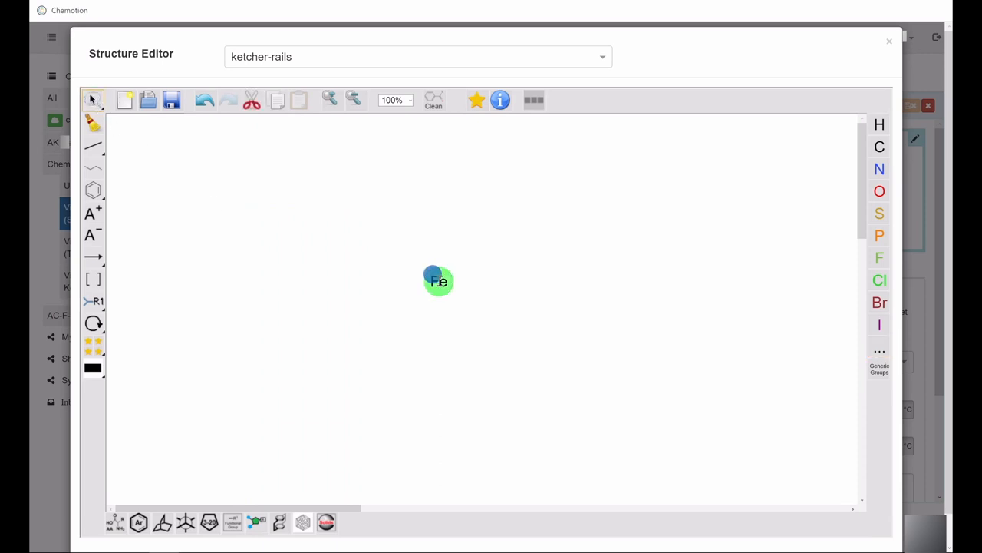
pyautogui.doubleClick(439, 281)
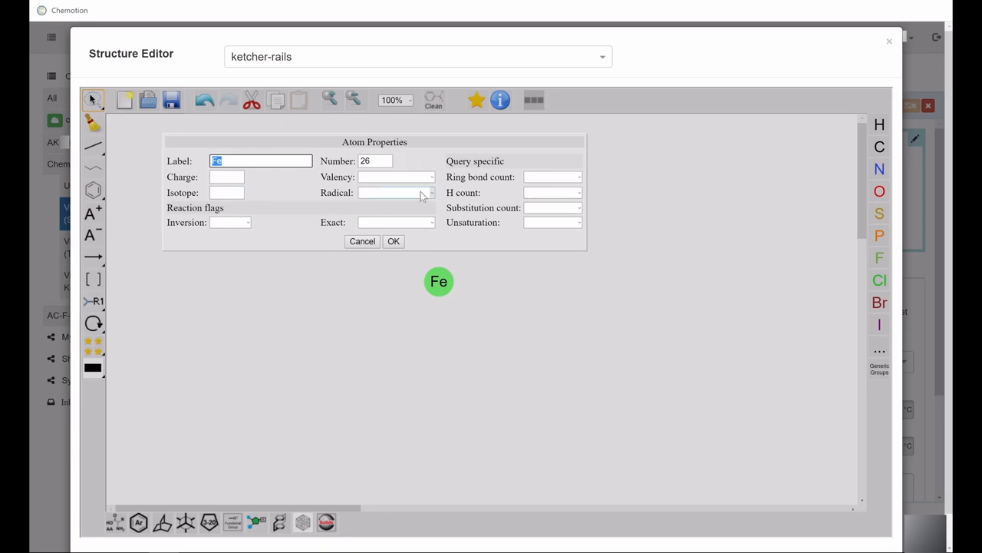
pyautogui.moveTo(424, 215)
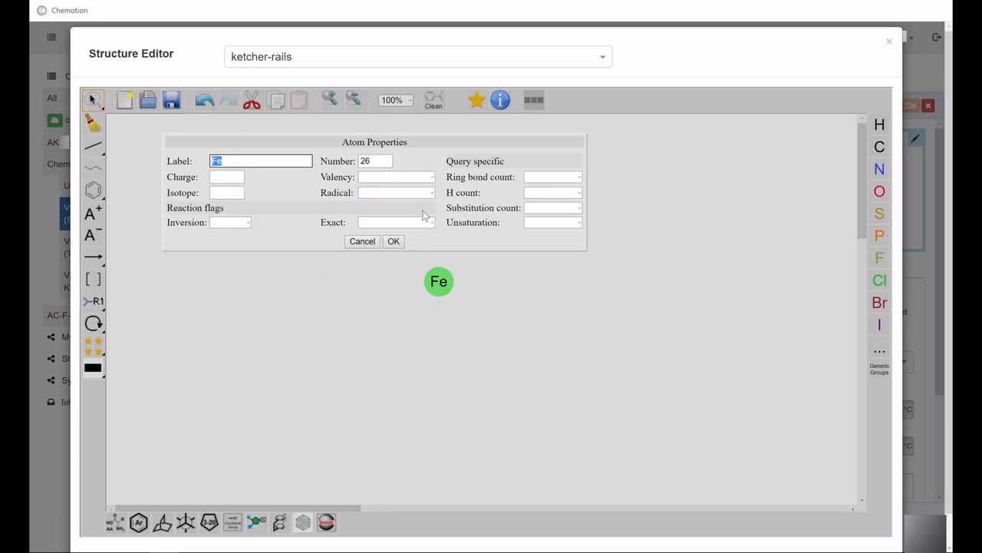
pyautogui.click(393, 241)
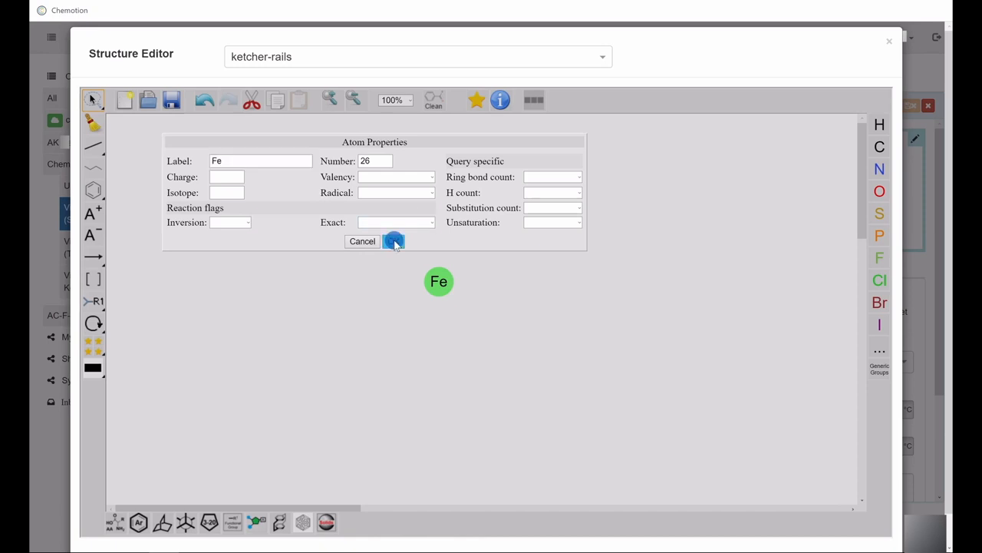
pyautogui.click(393, 241)
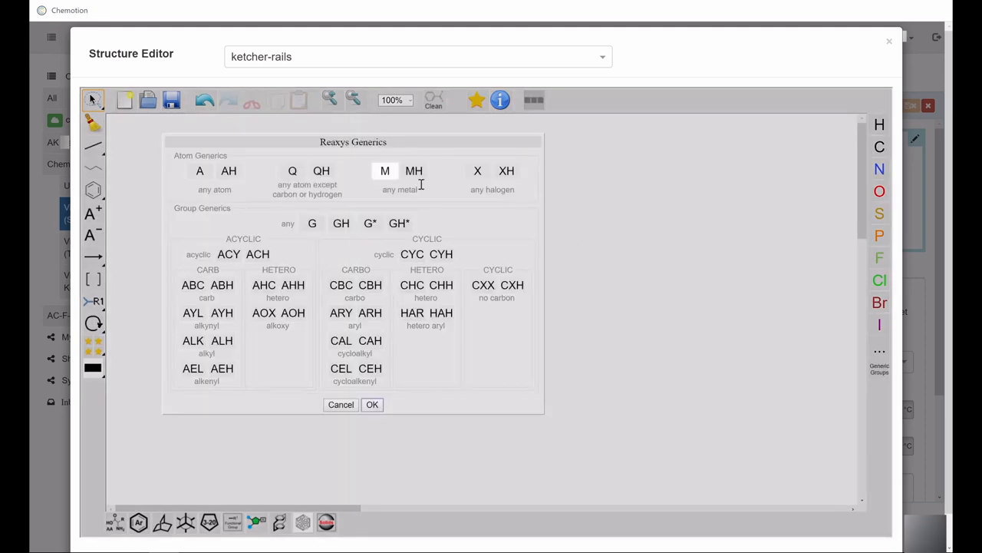
pyautogui.moveTo(386, 203)
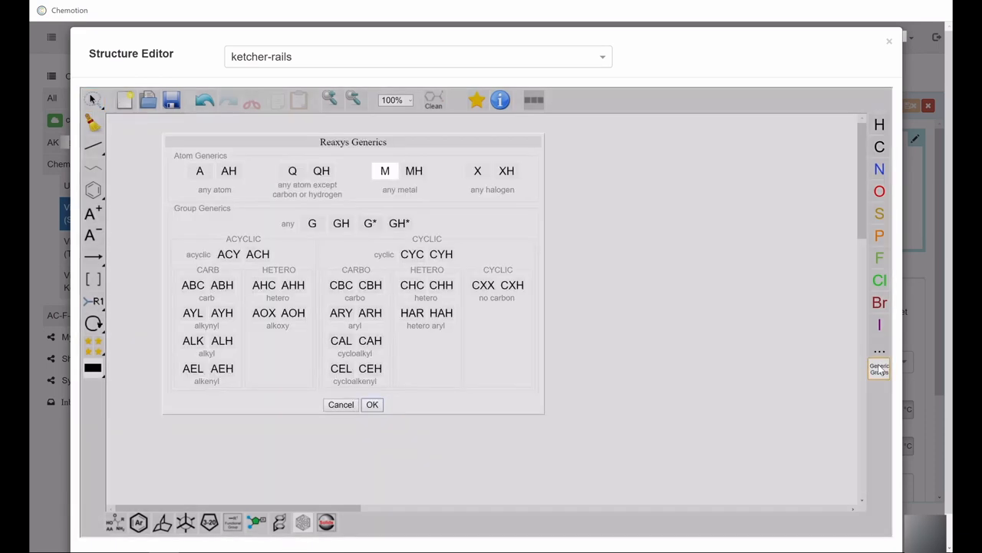
# - Choose X (any halogen) as the generic atom in the Reaxys Generics dialog
pyautogui.click(478, 171)
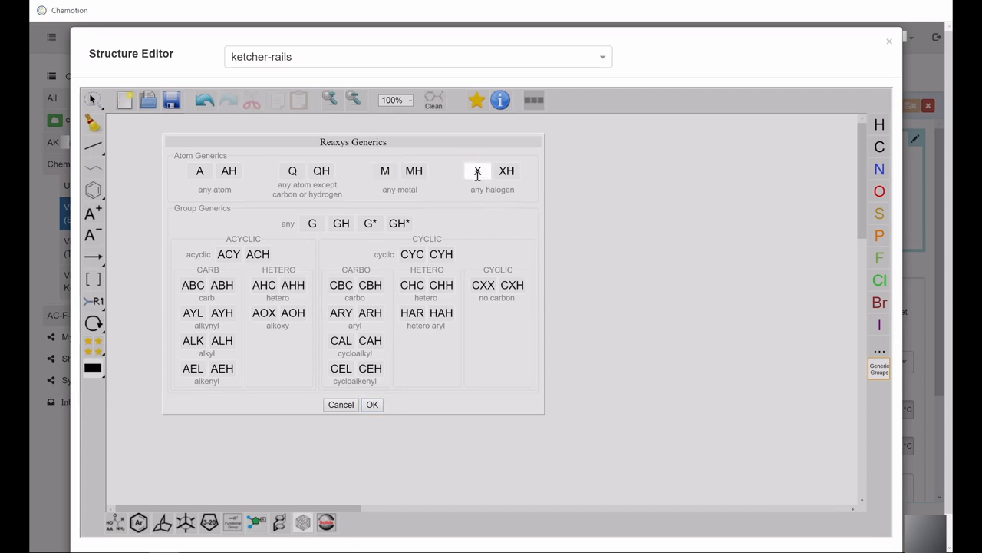
pyautogui.click(371, 405)
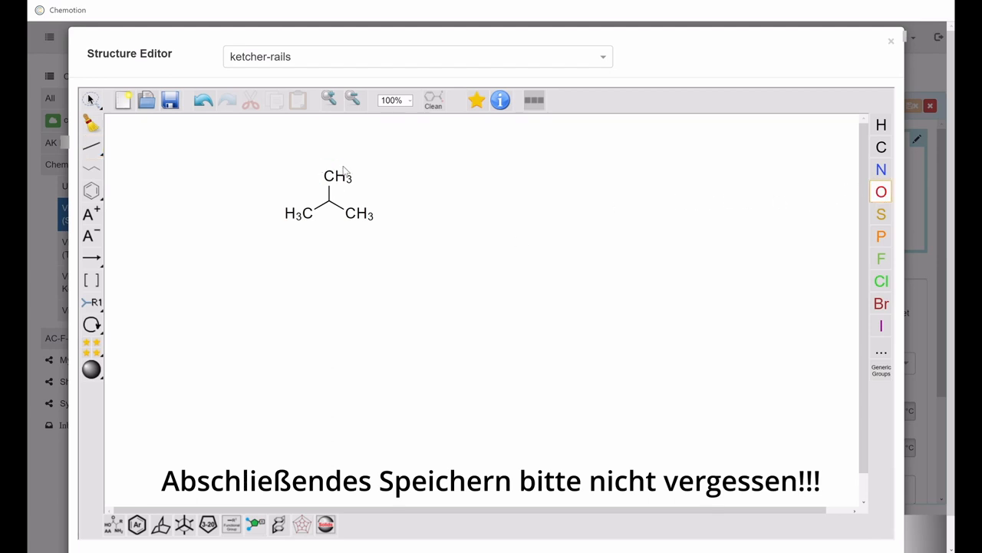
# - Turn the top methyl into OH to form propan-2-ol and save the structure to the sample
pyautogui.click(335, 174)
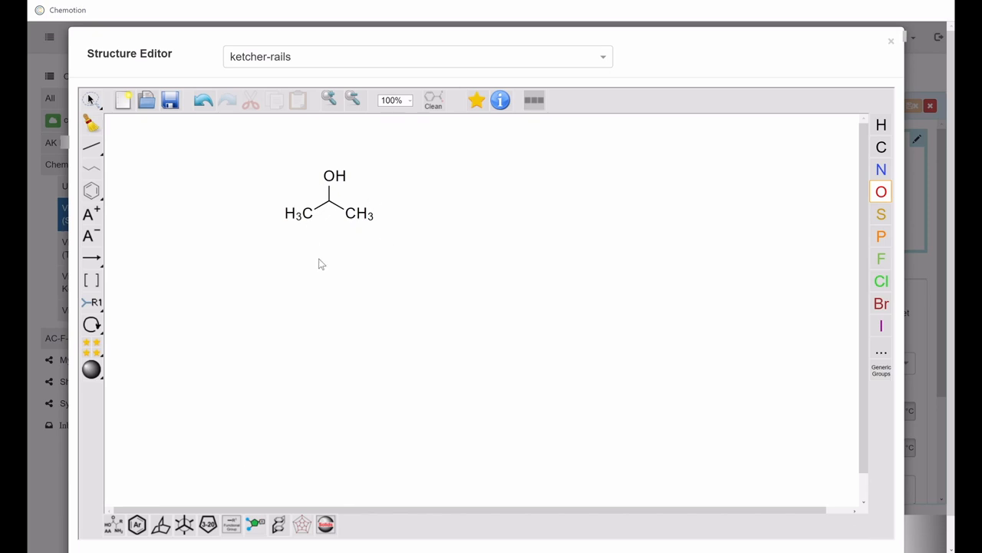
pyautogui.moveTo(927, 273)
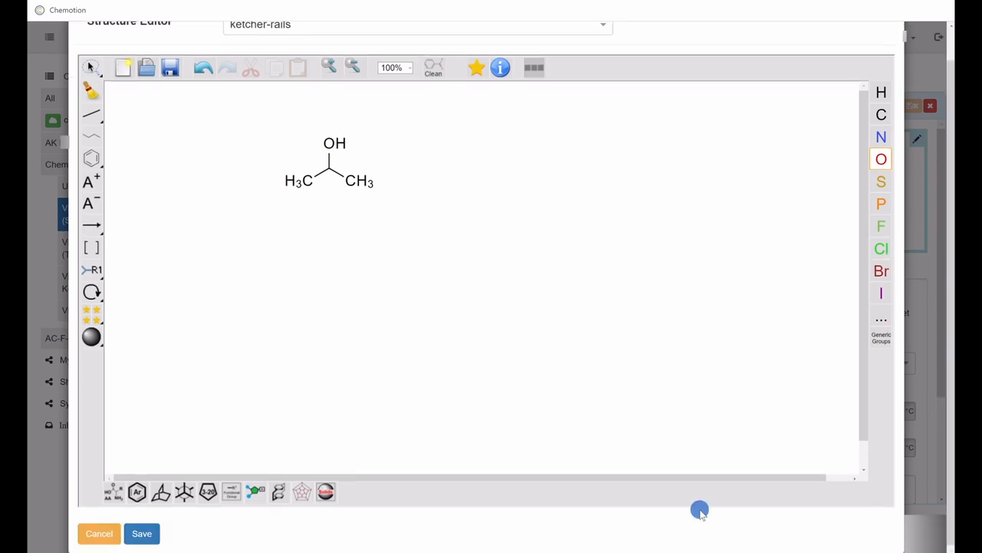
pyautogui.moveTo(141, 534)
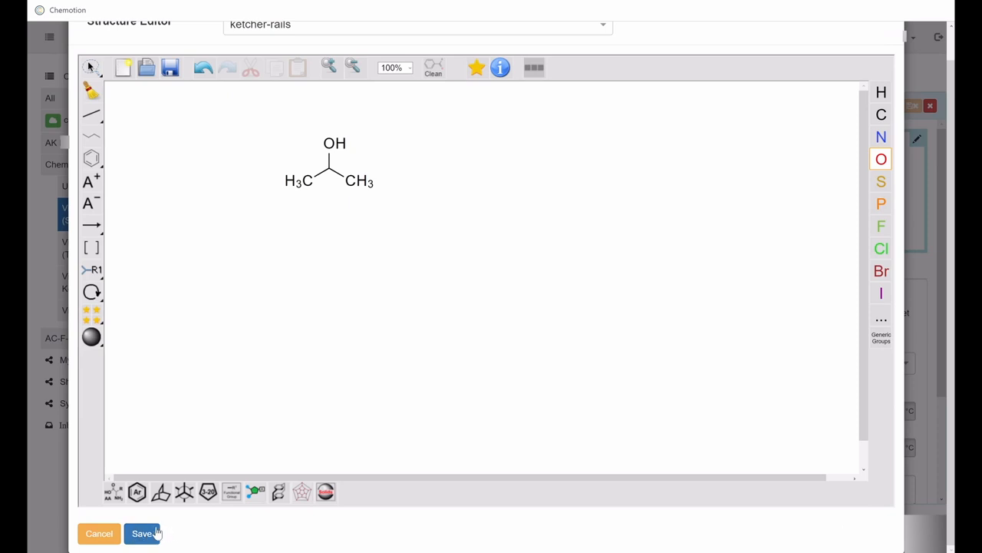
pyautogui.click(141, 535)
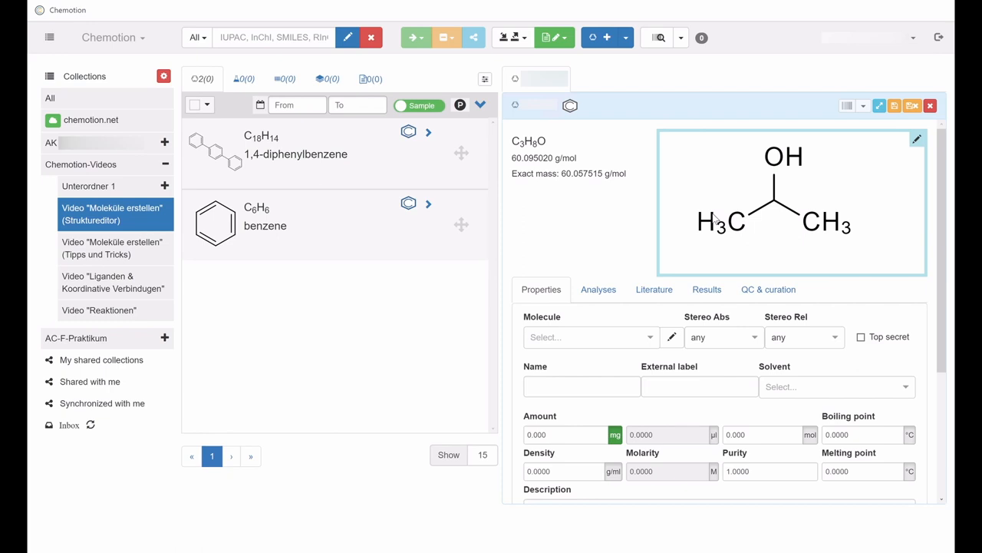
pyautogui.moveTo(749, 207)
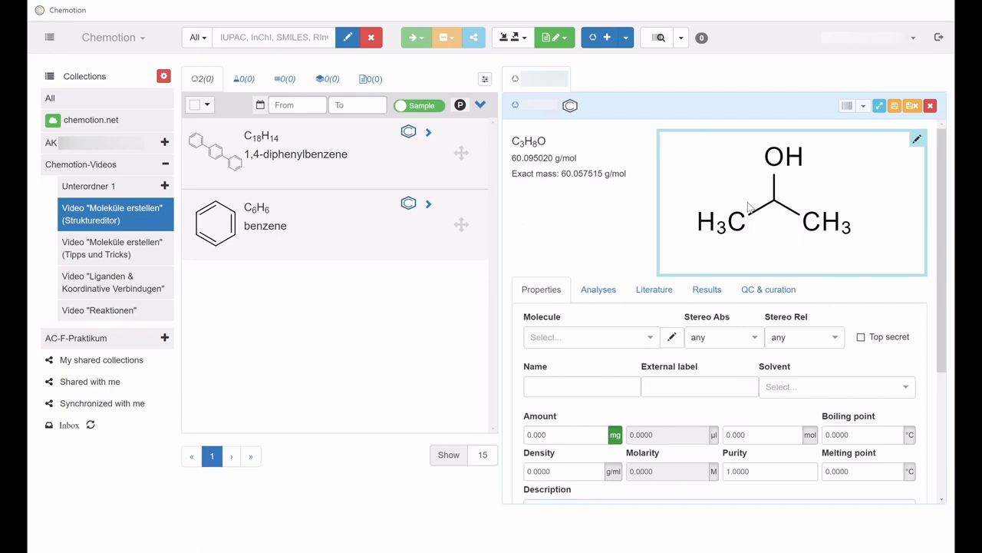
pyautogui.moveTo(894, 105)
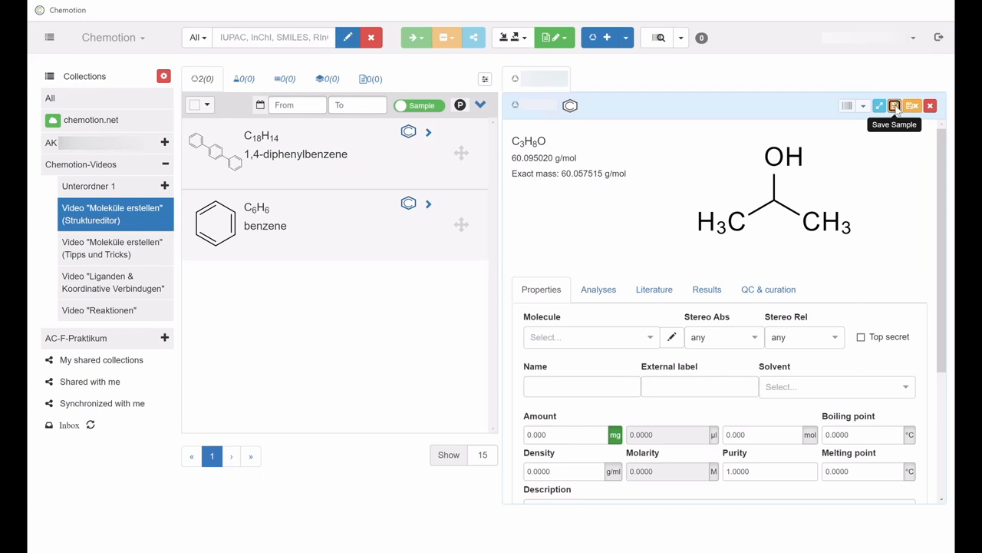
# - Save the new propan-2-ol sample so it appears in the collection's sample list
pyautogui.click(894, 105)
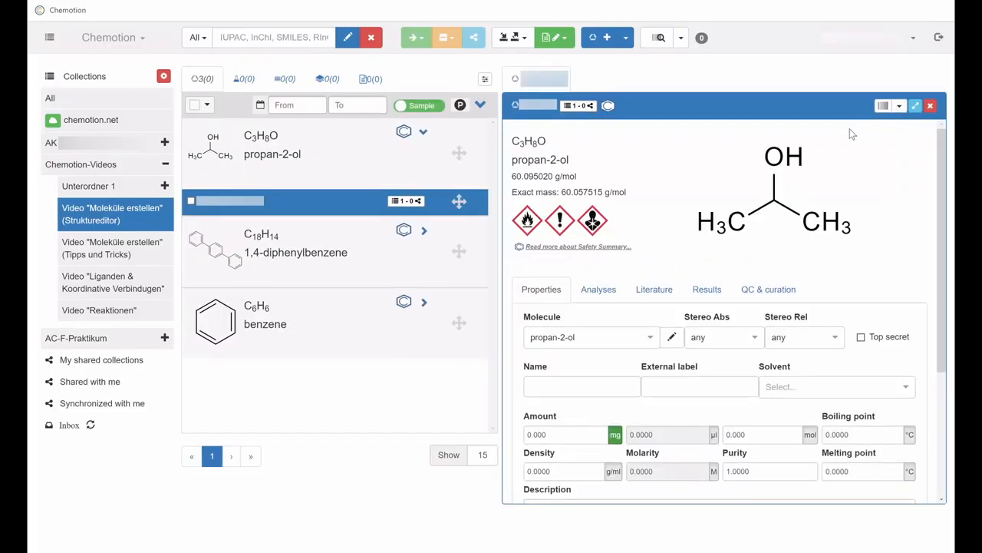